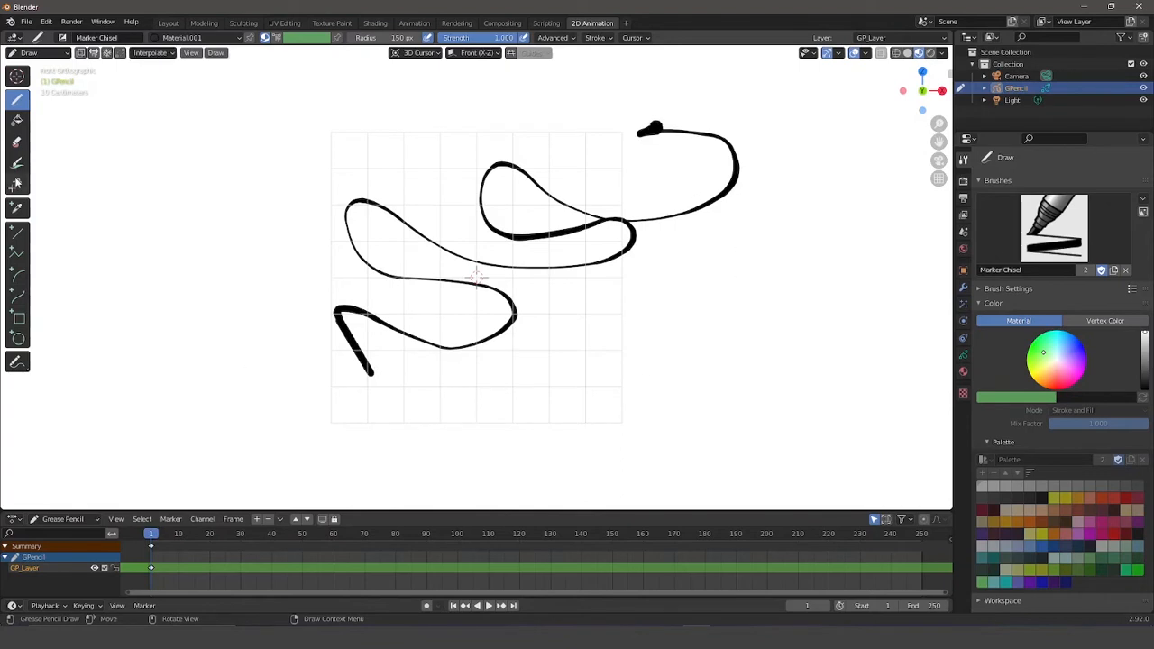
Open the Grease Pencil brush selector and choose a drawing brush.
click(1053, 227)
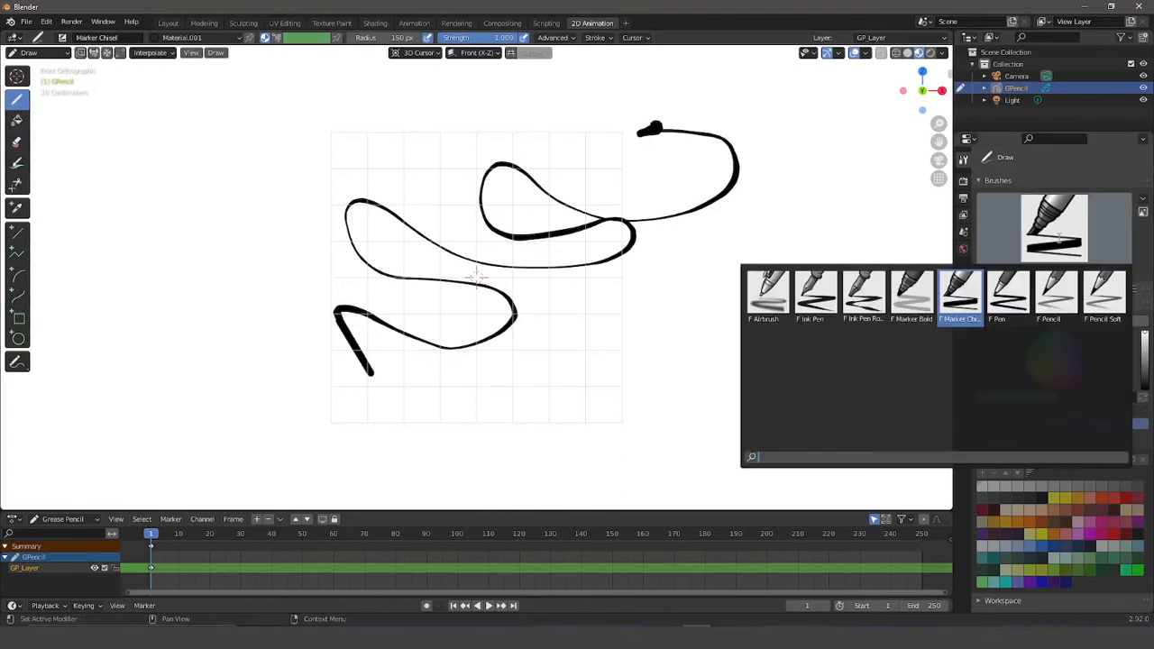
click(1007, 297)
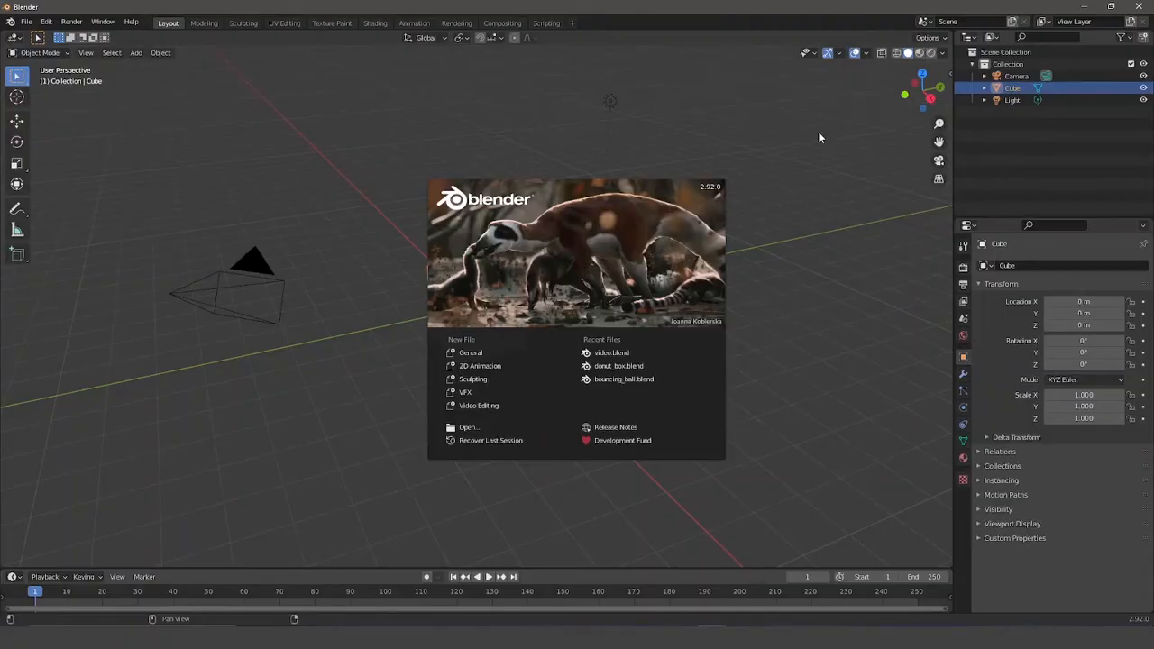
mouse_move(511, 349)
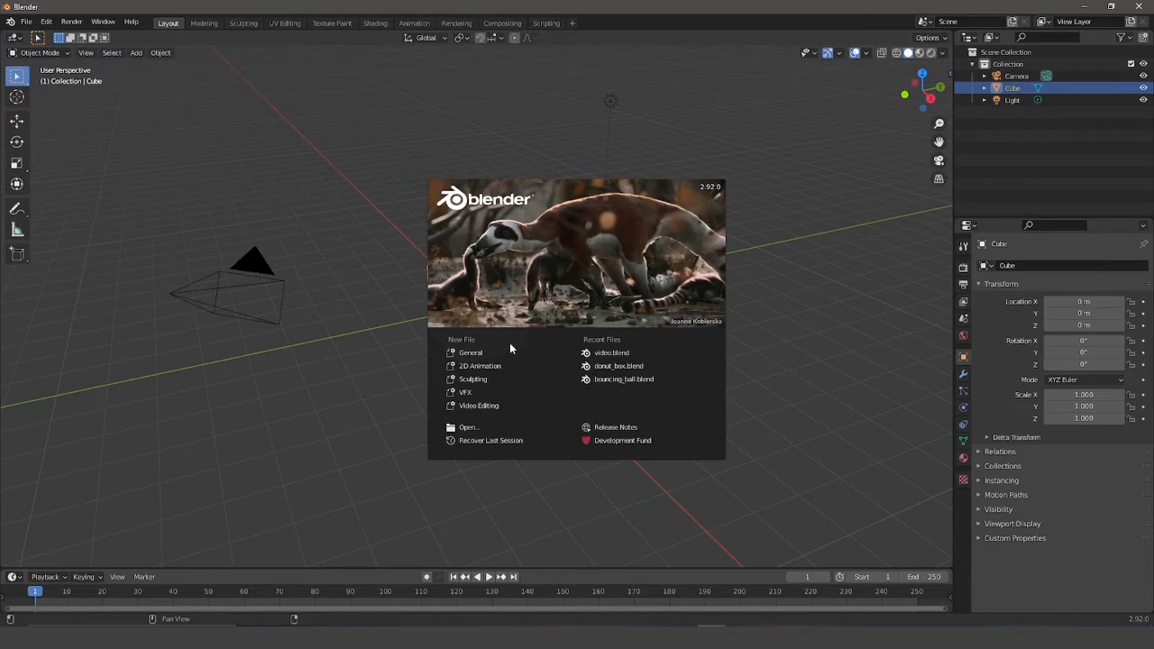
Start a new General file, then zoom and orbit around the default cube.
click(476, 355)
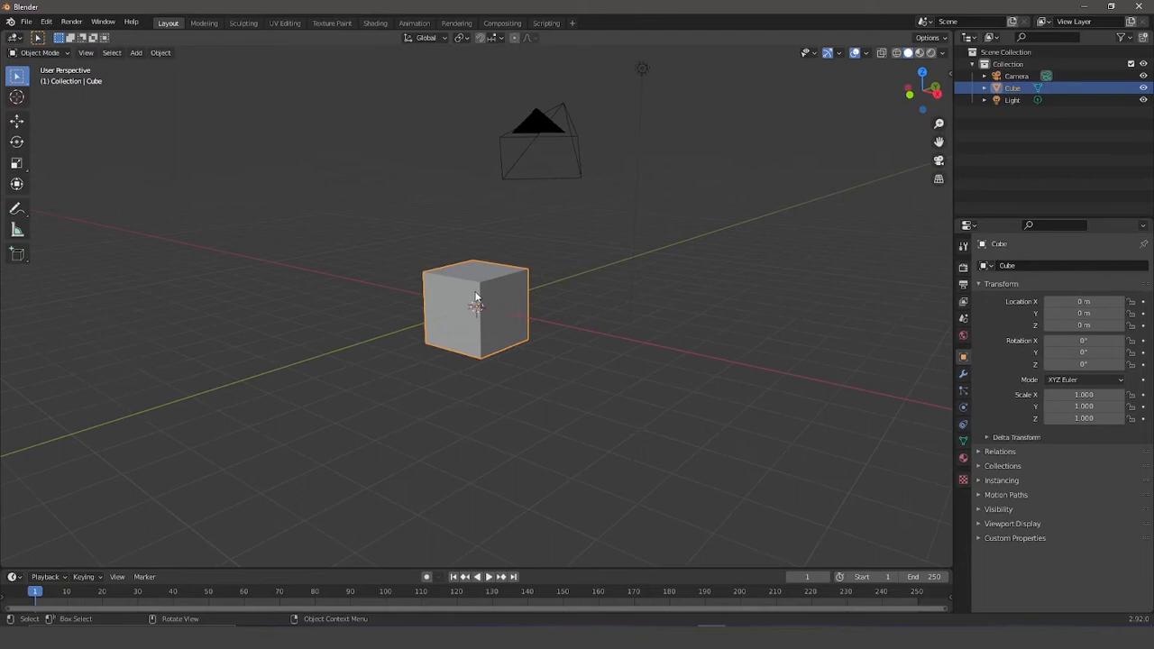
mouse_move(559, 298)
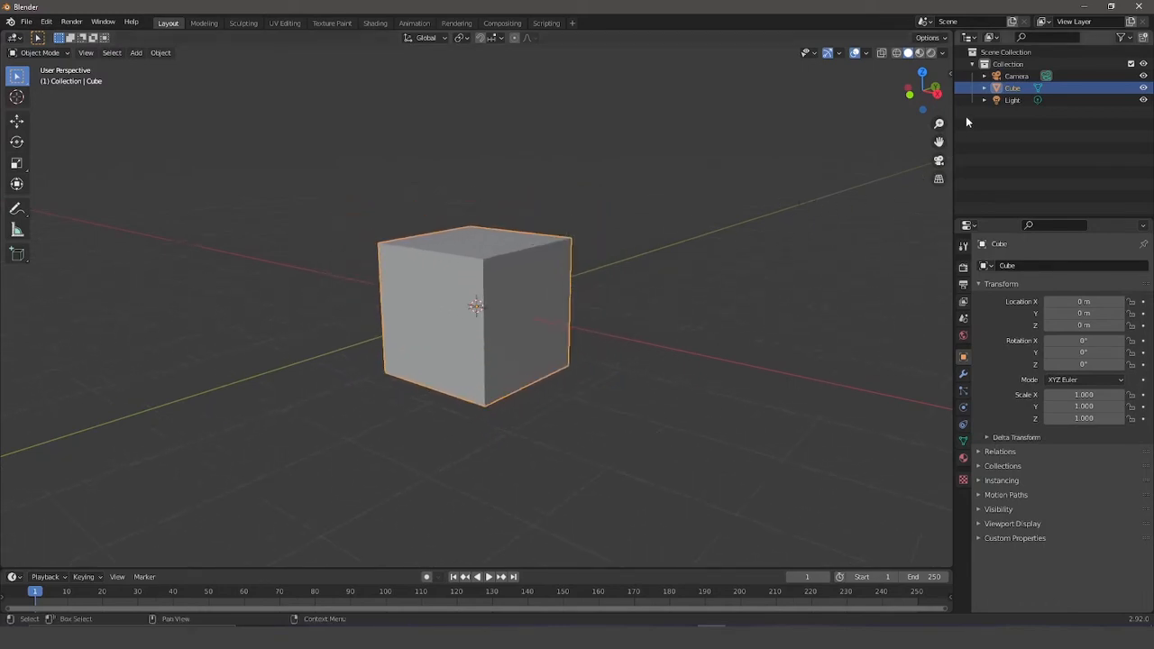
mouse_move(939, 123)
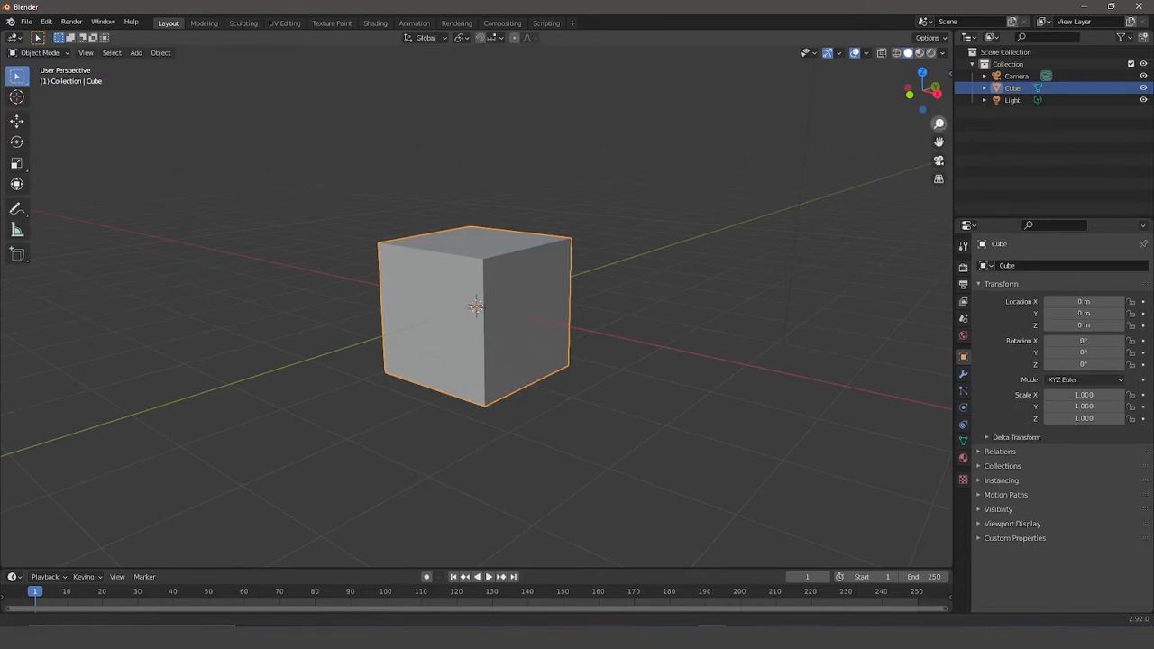
scroll(up, 3)
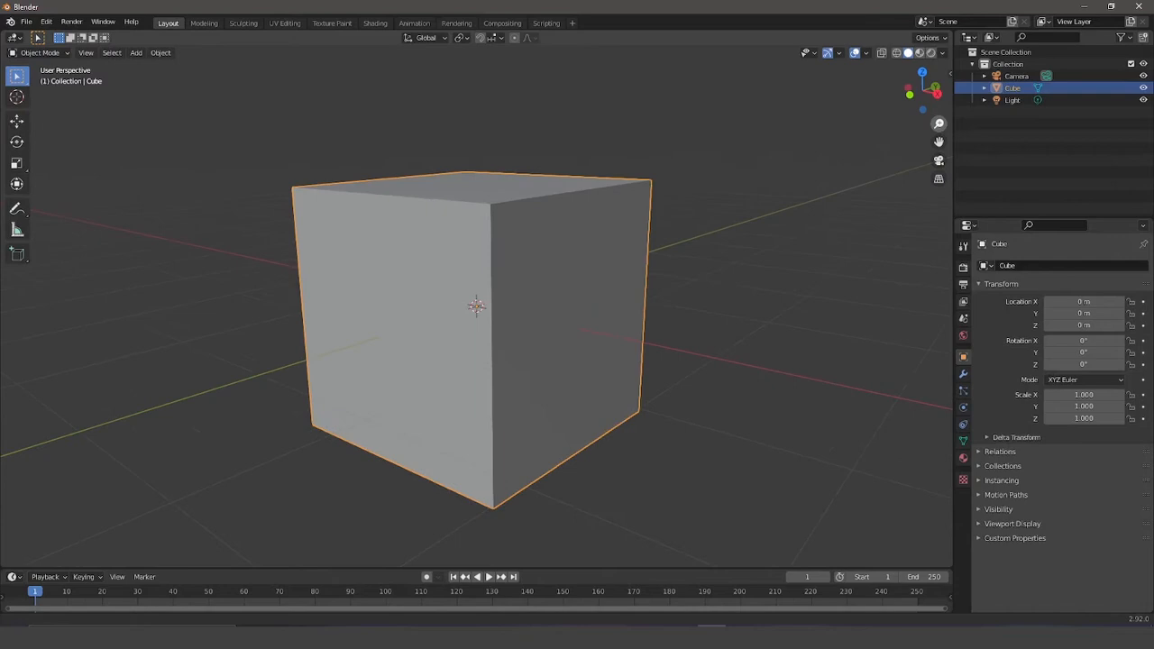
scroll(down, 3)
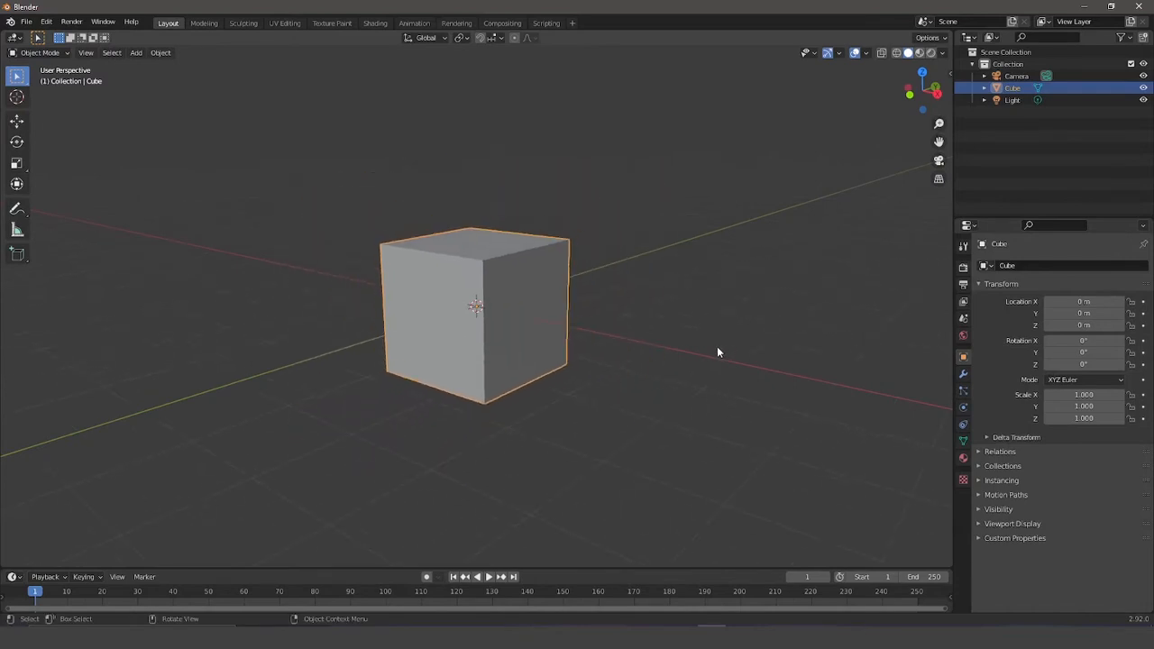
mouse_move(710, 387)
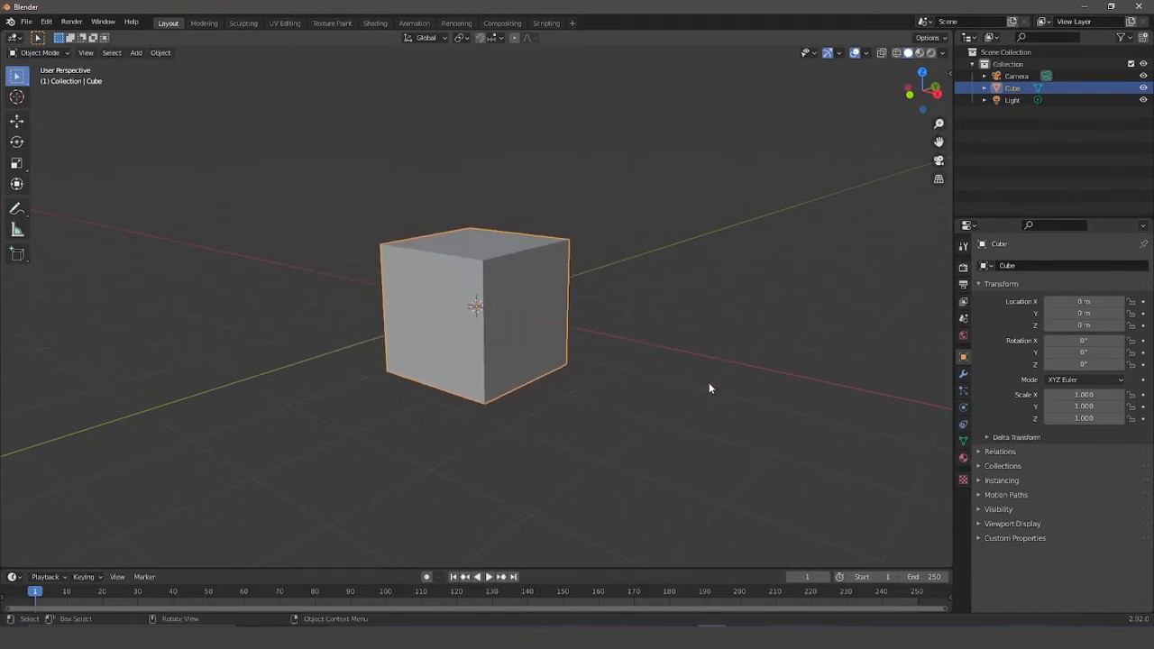
drag(711, 388, 721, 267)
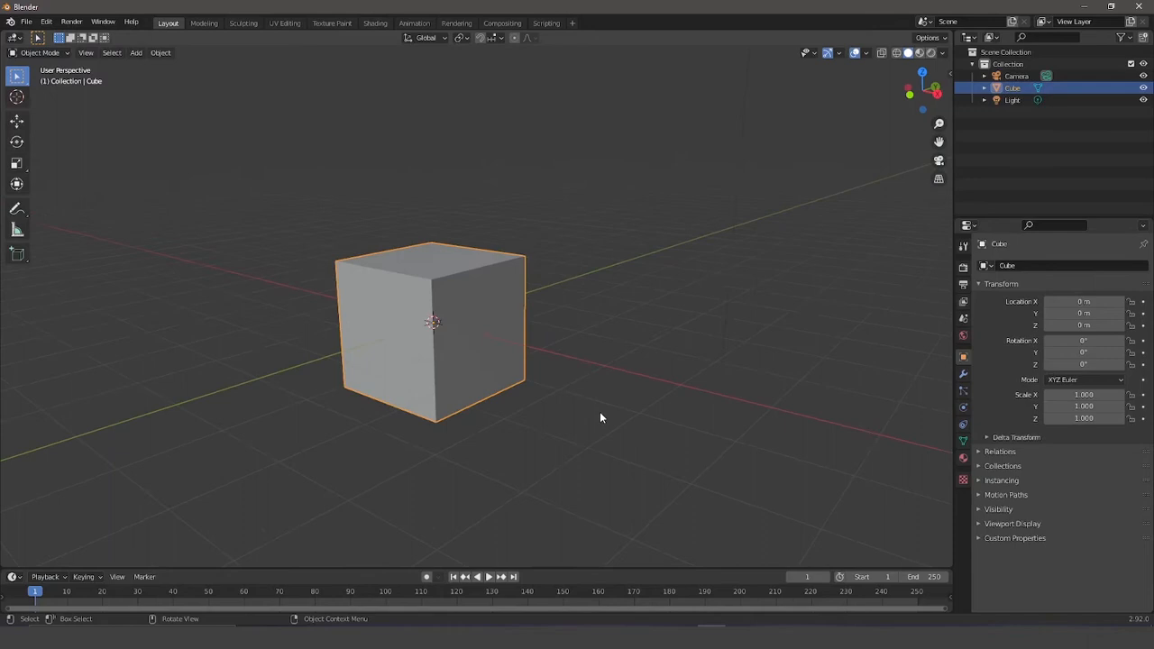
mouse_move(480, 320)
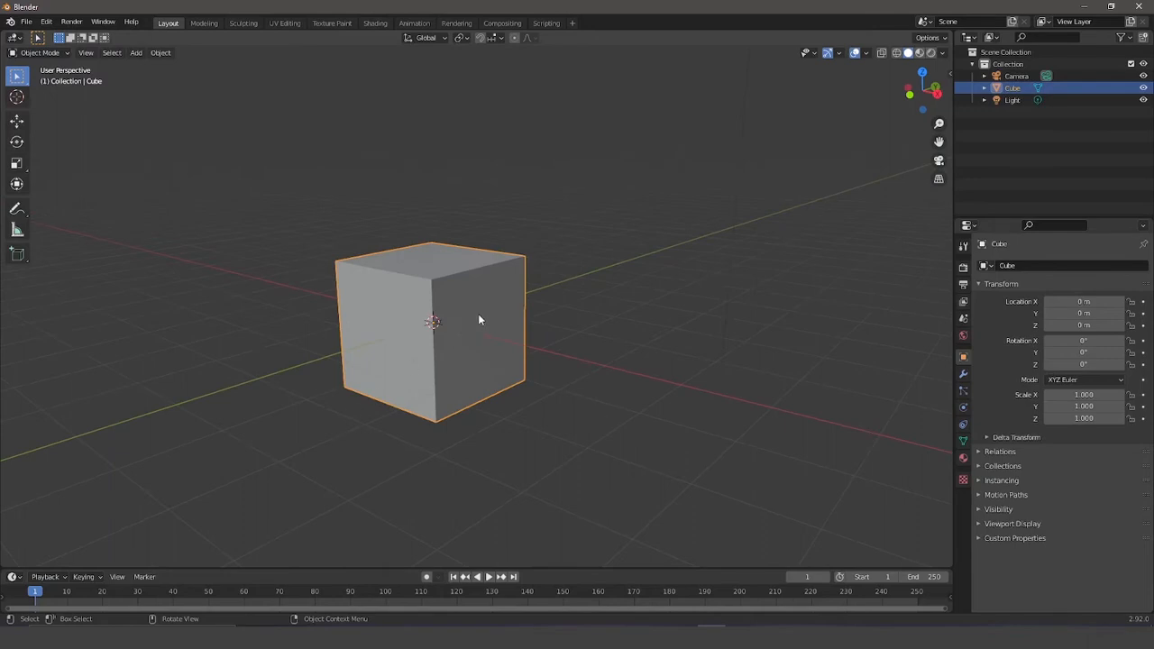
mouse_move(42, 62)
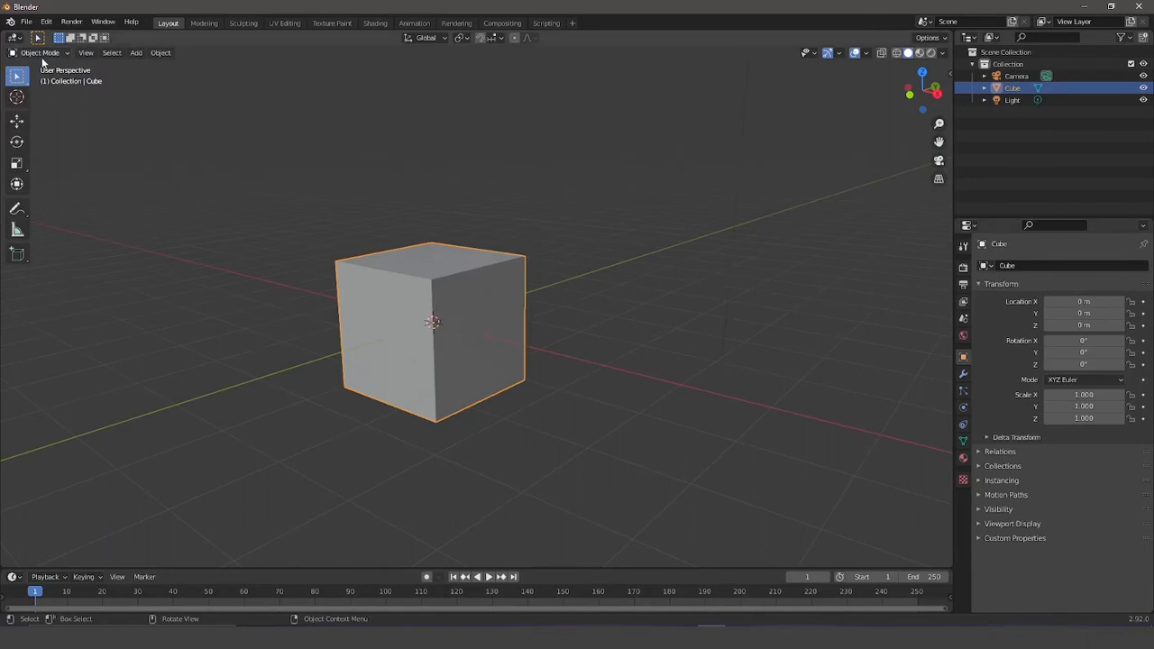
mouse_move(413, 289)
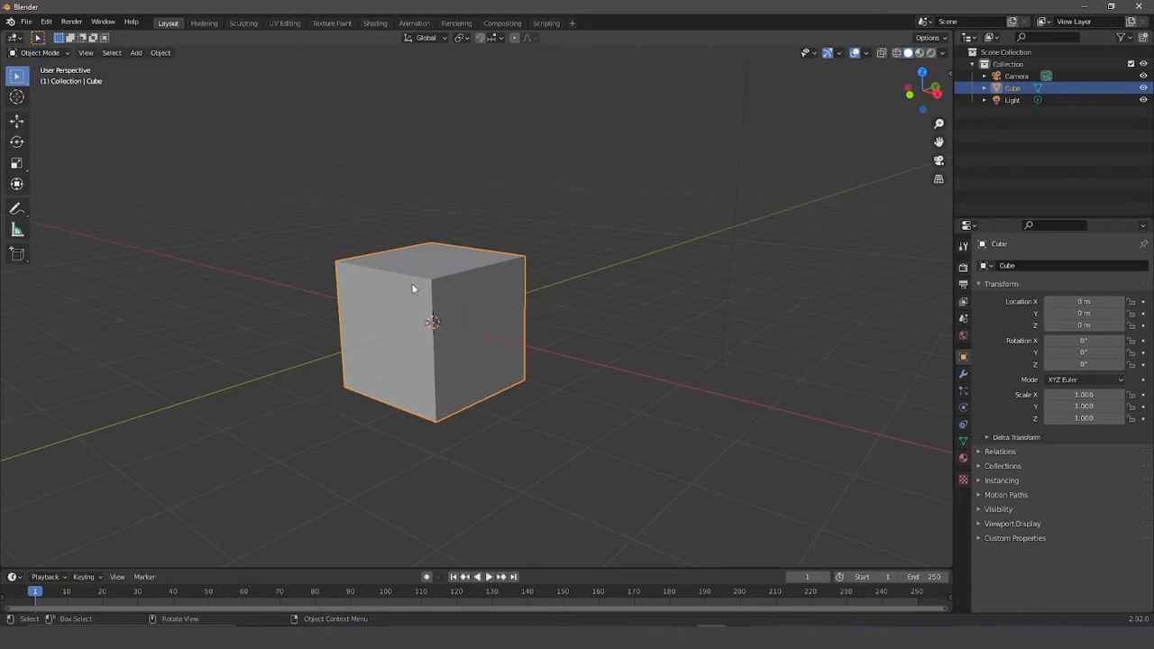
mouse_move(436, 269)
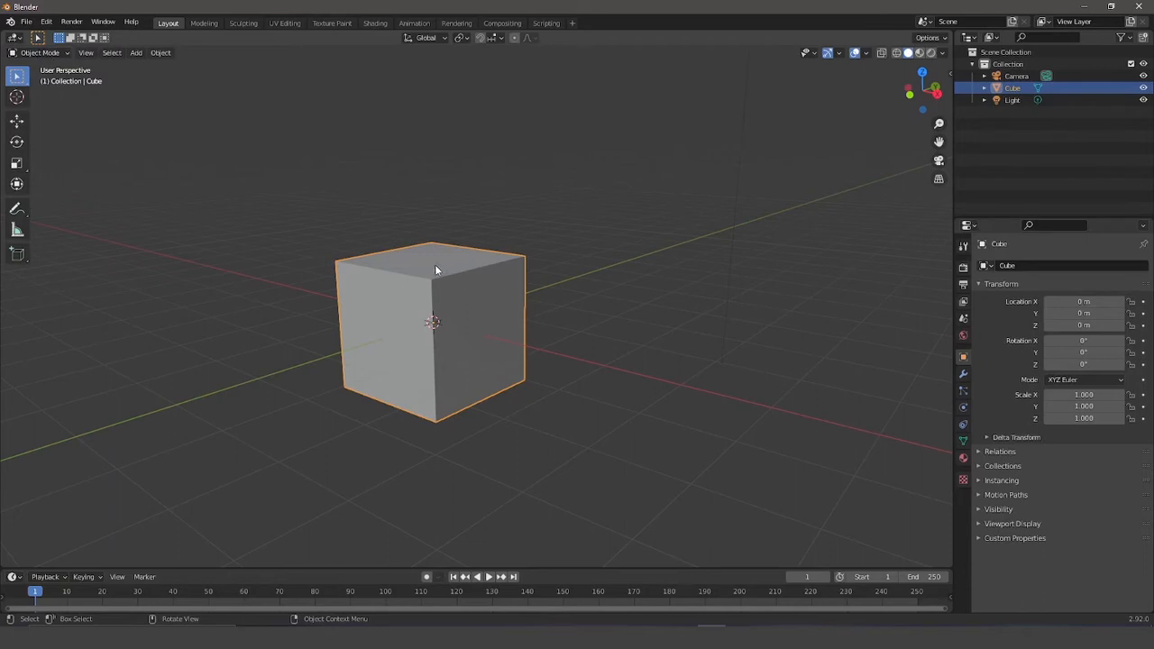
Delete the default cube and add a blank Grease Pencil object.
key(x)
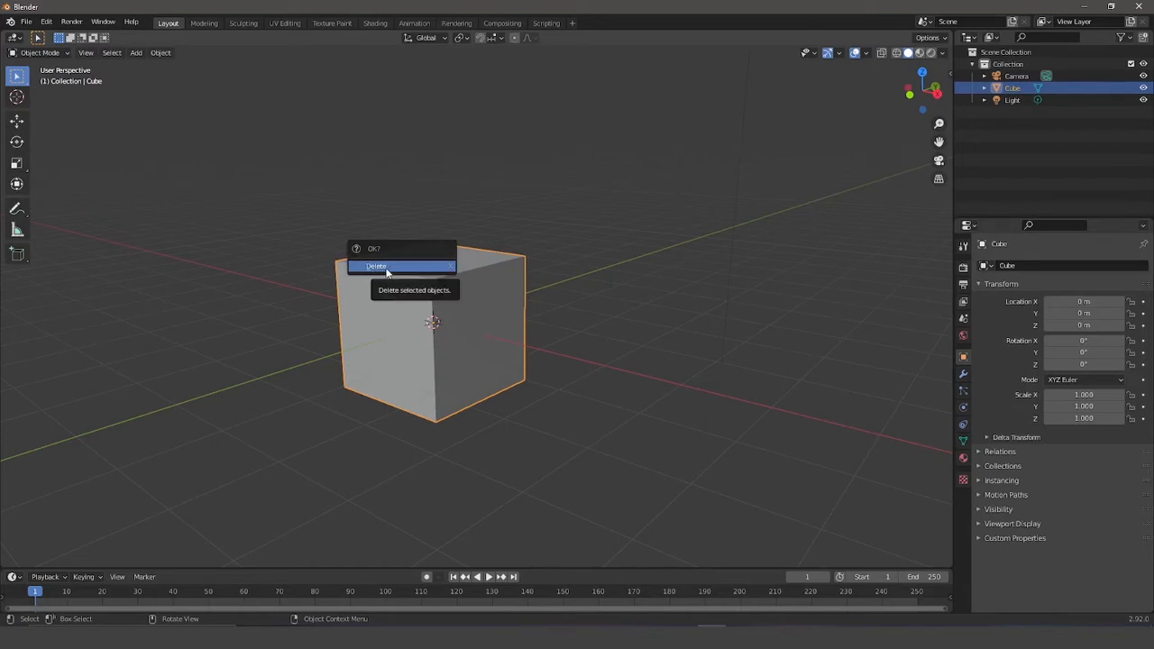
click(376, 265)
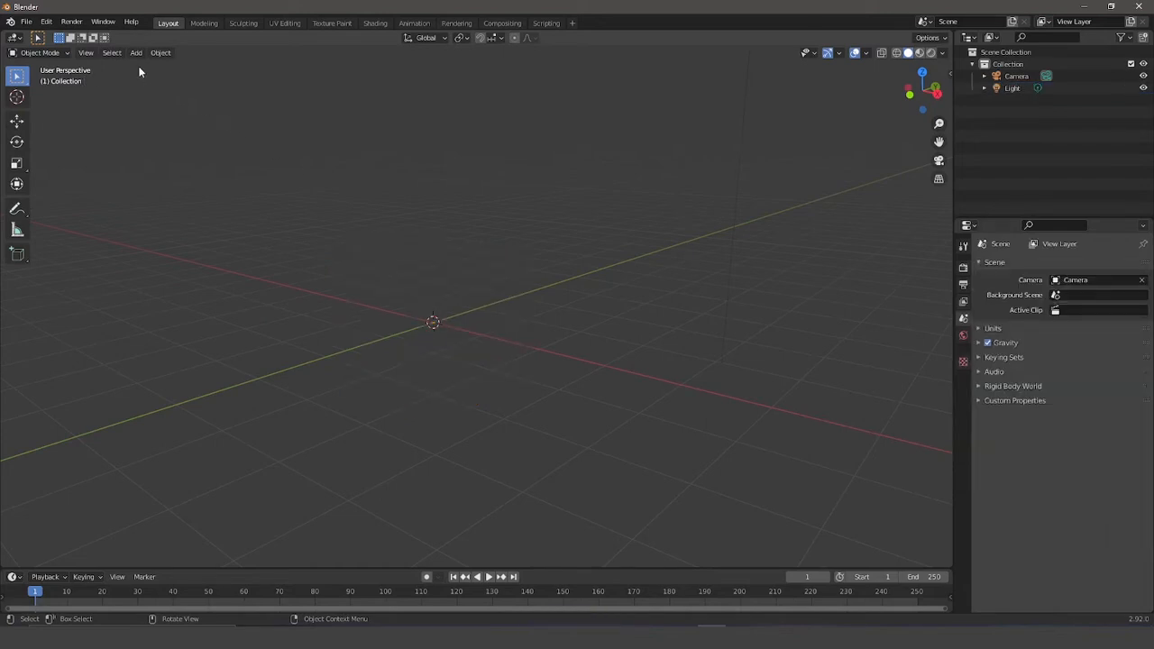
click(137, 52)
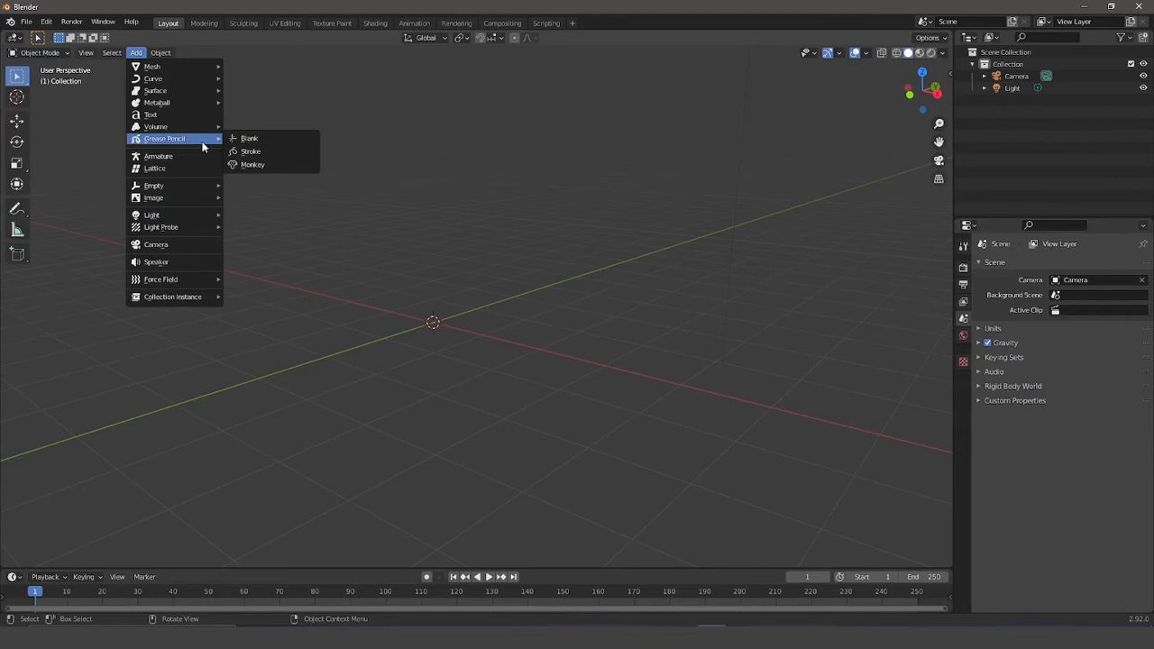
click(250, 138)
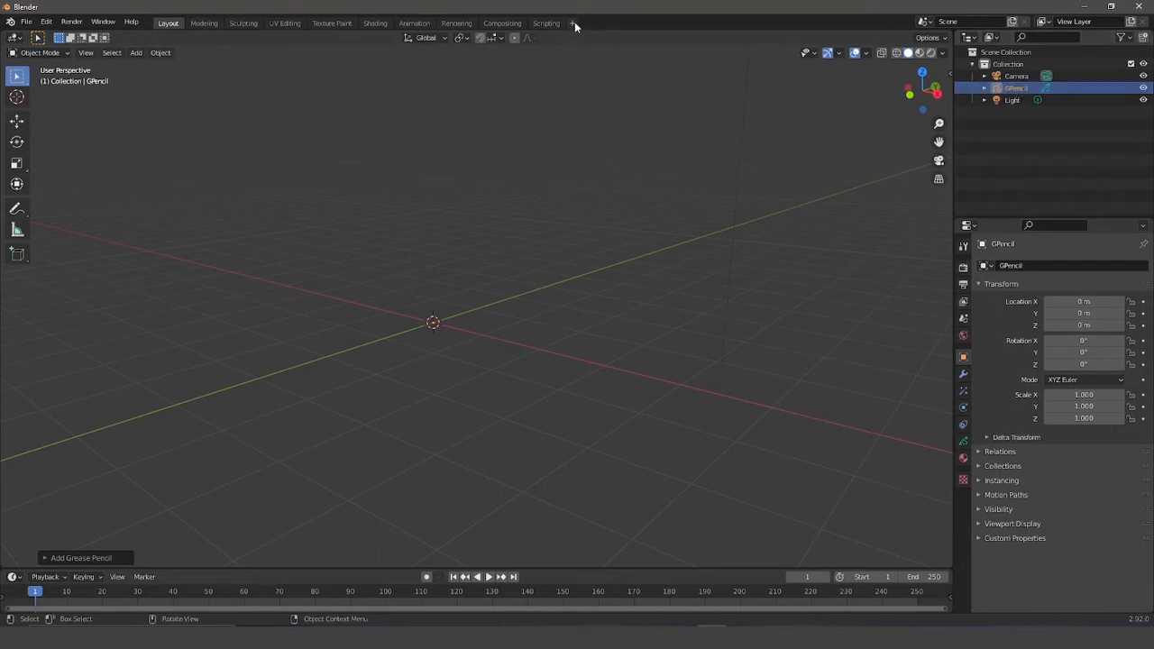
mouse_move(575, 23)
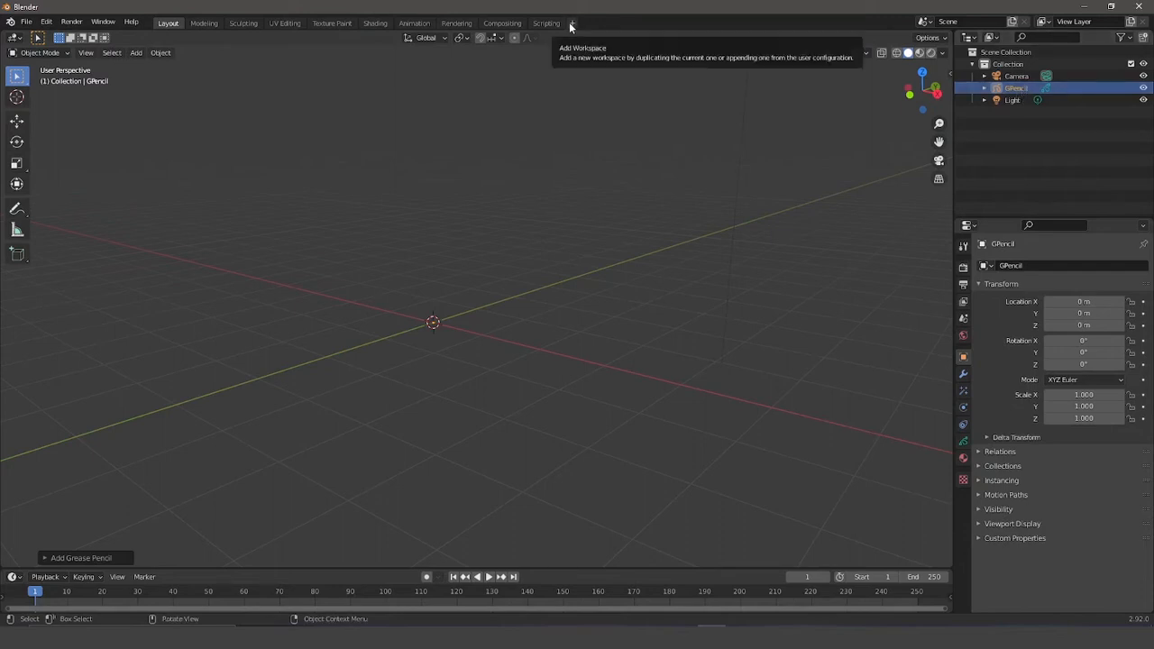
Add a 2D Animation workspace and enable the Canvas grid overlay.
click(571, 22)
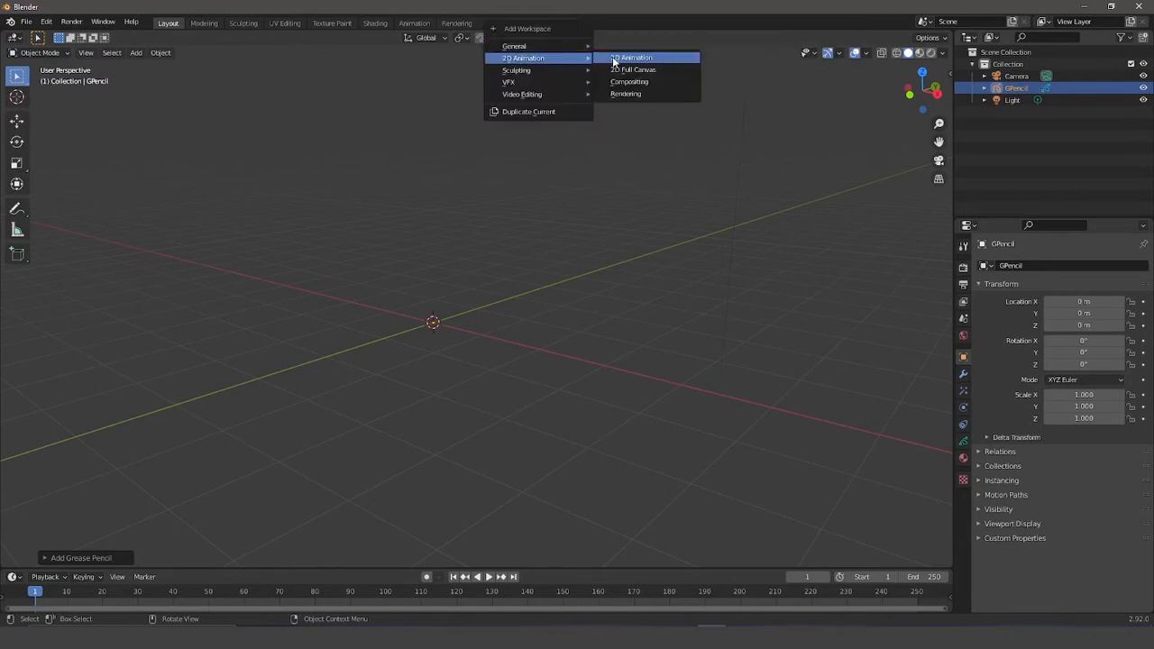
click(634, 56)
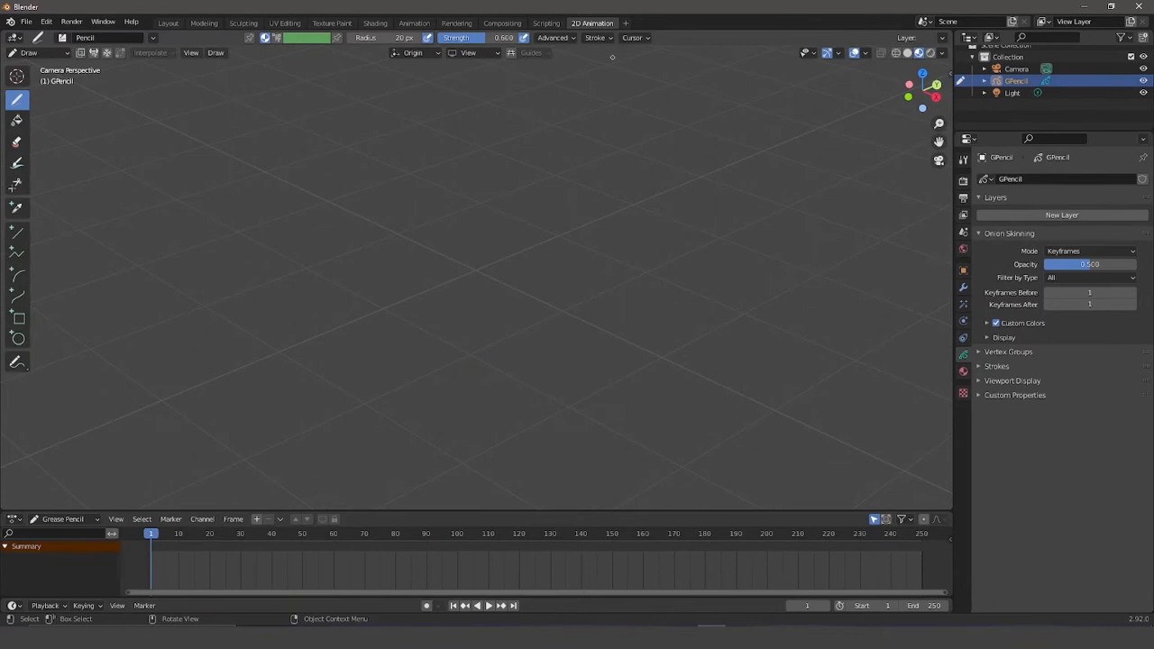
mouse_move(516, 238)
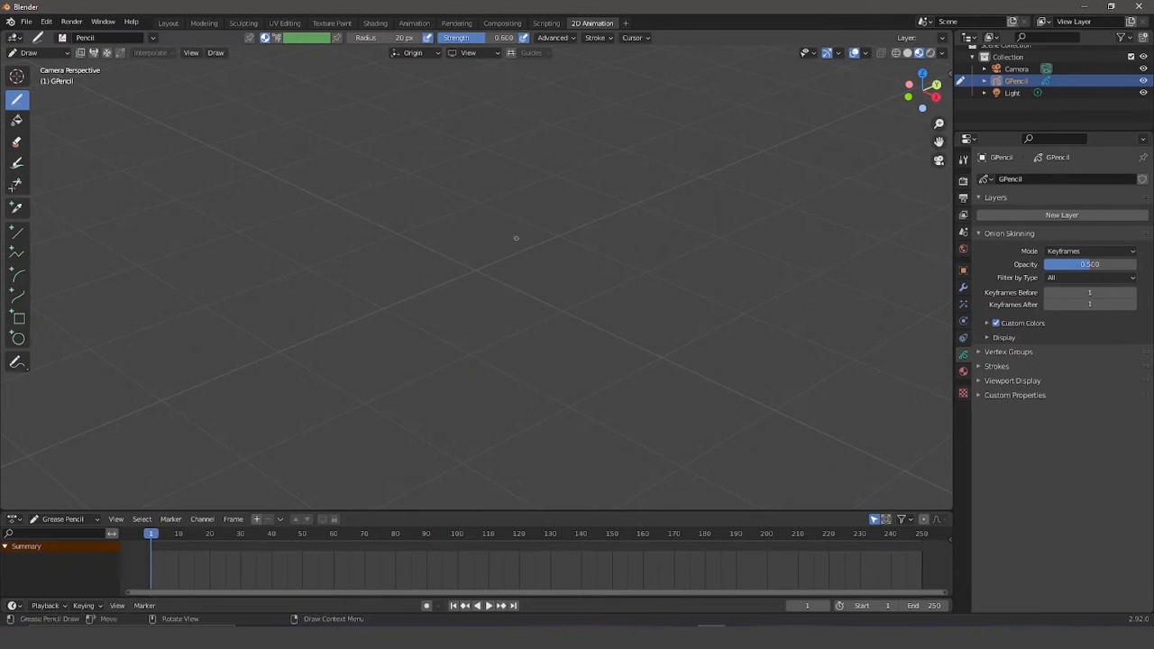
click(854, 52)
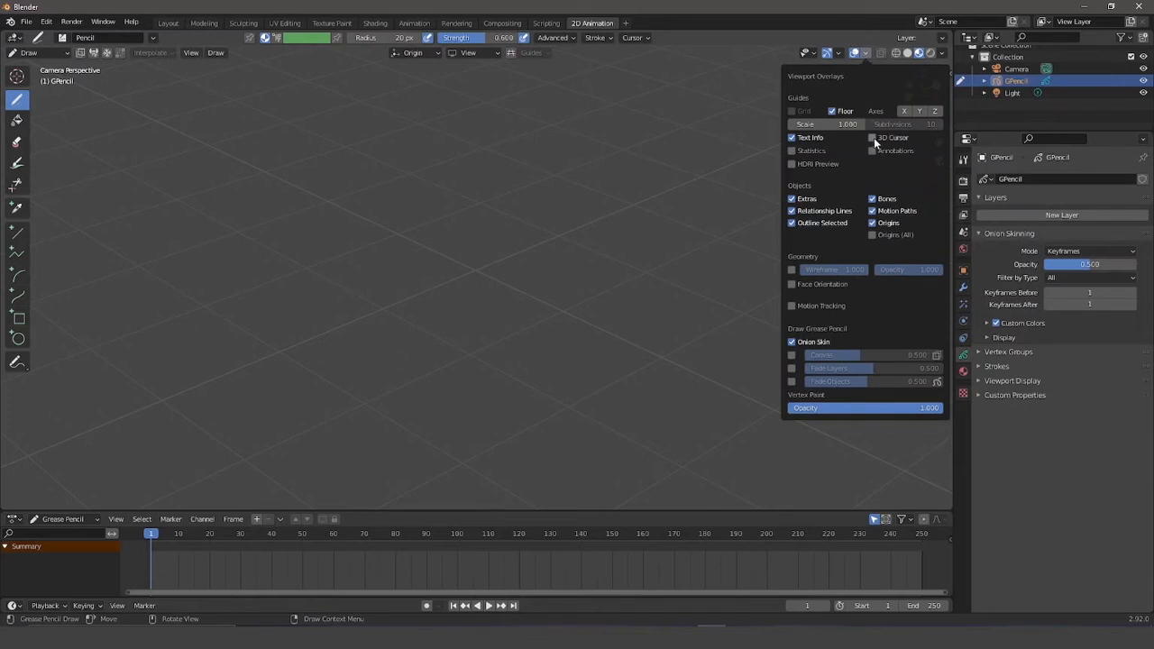
click(872, 137)
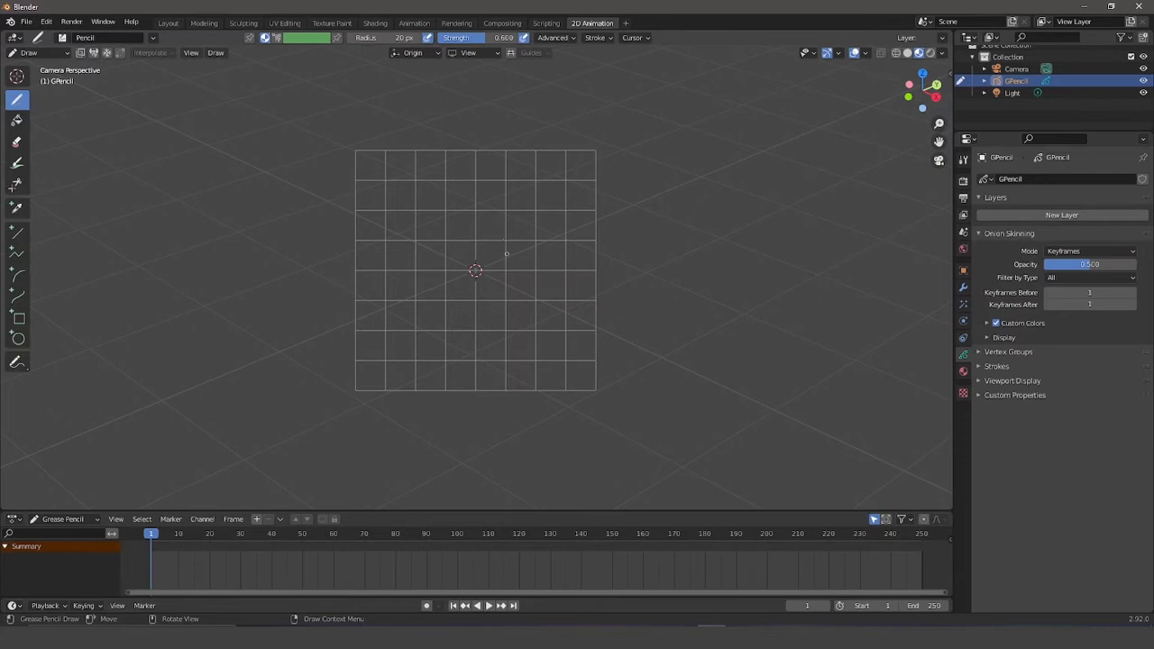
mouse_move(530, 253)
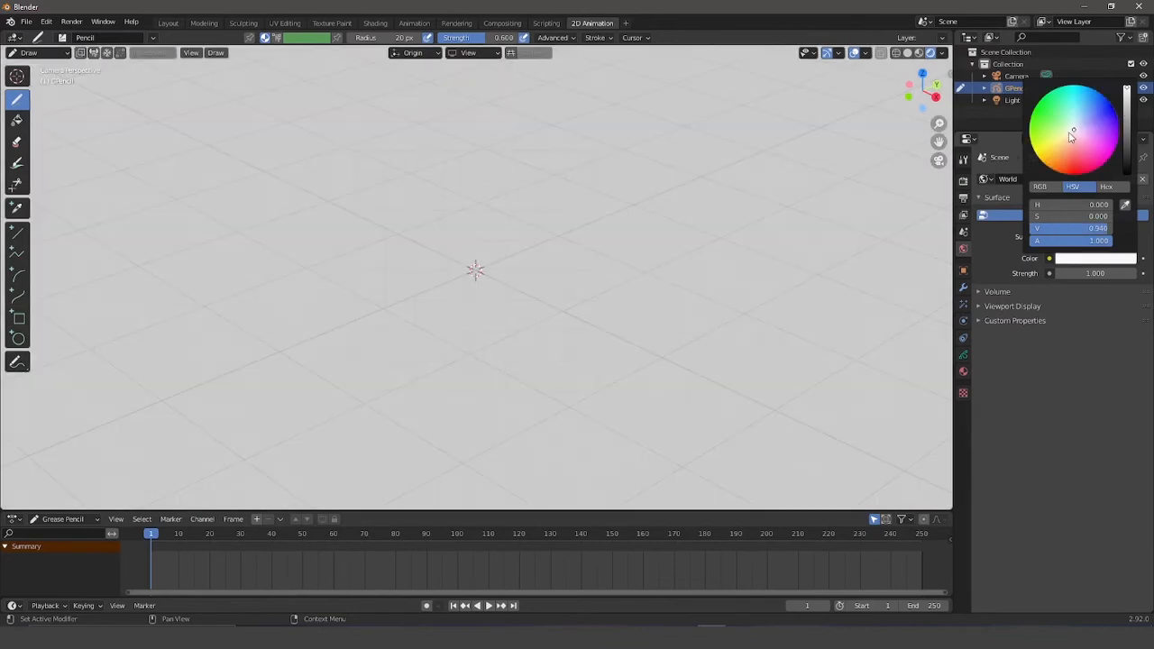
Tint the world background pink and expand Color Management's View Transform choices.
click(1079, 135)
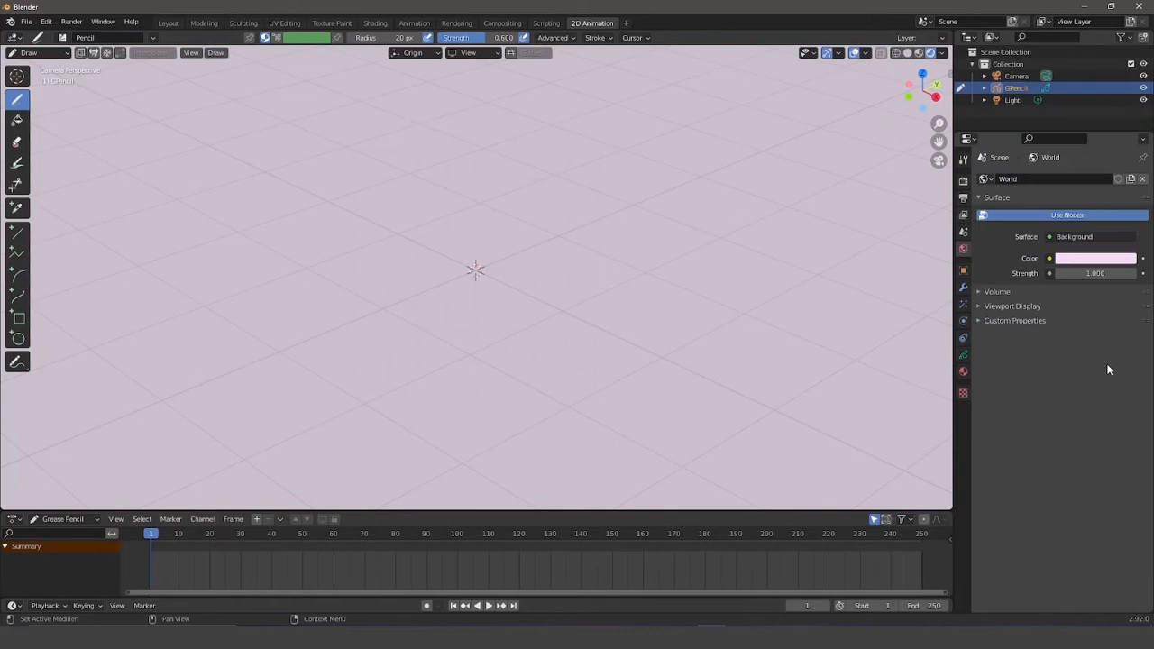
mouse_move(1052, 386)
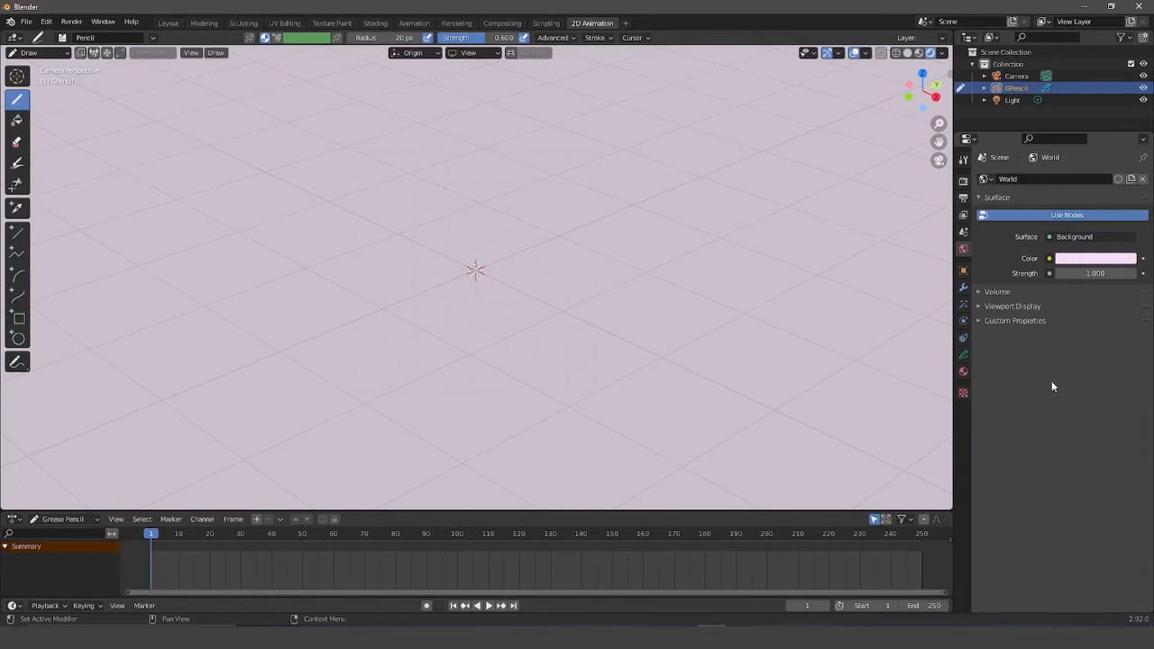
mouse_move(1057, 382)
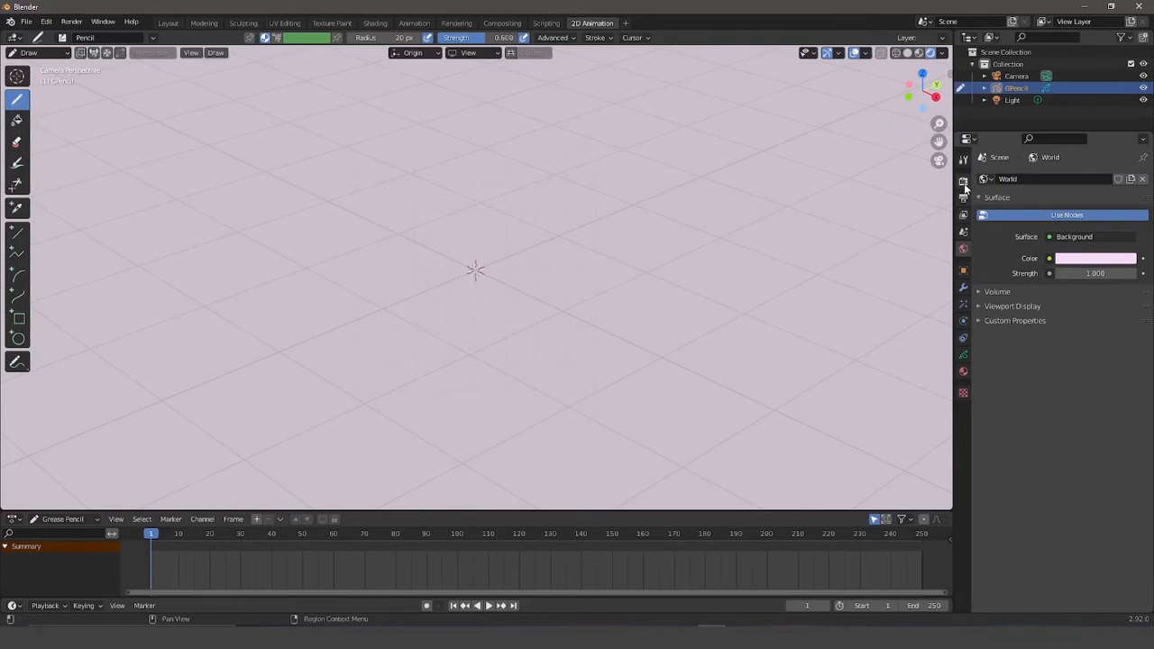
mouse_move(963, 181)
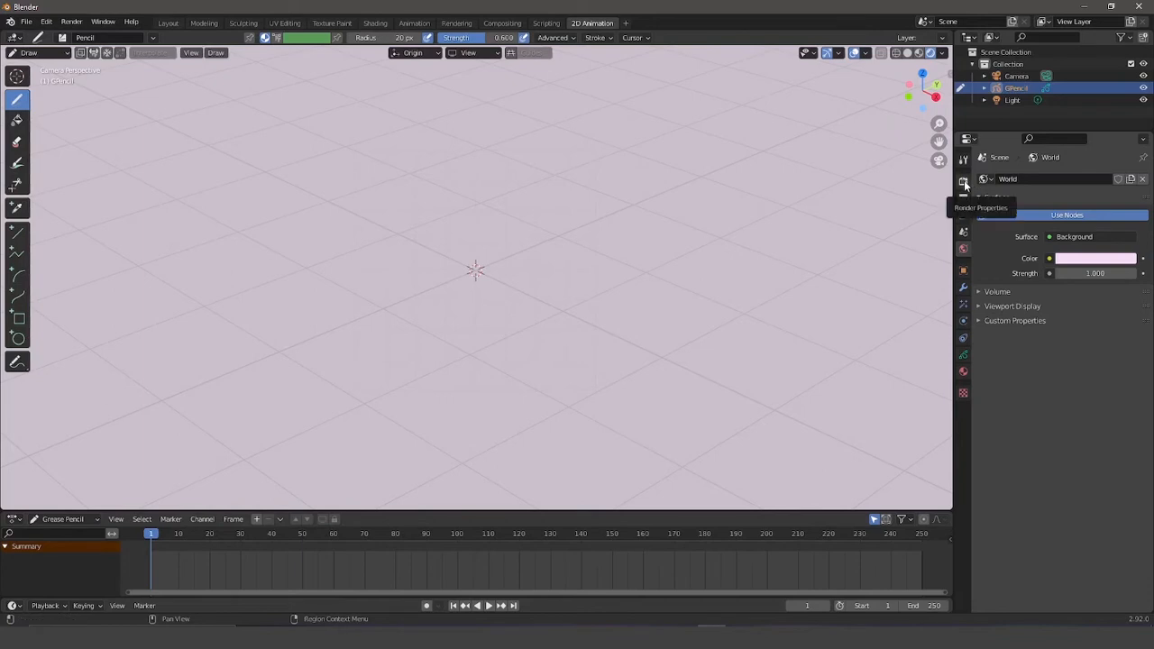
click(963, 183)
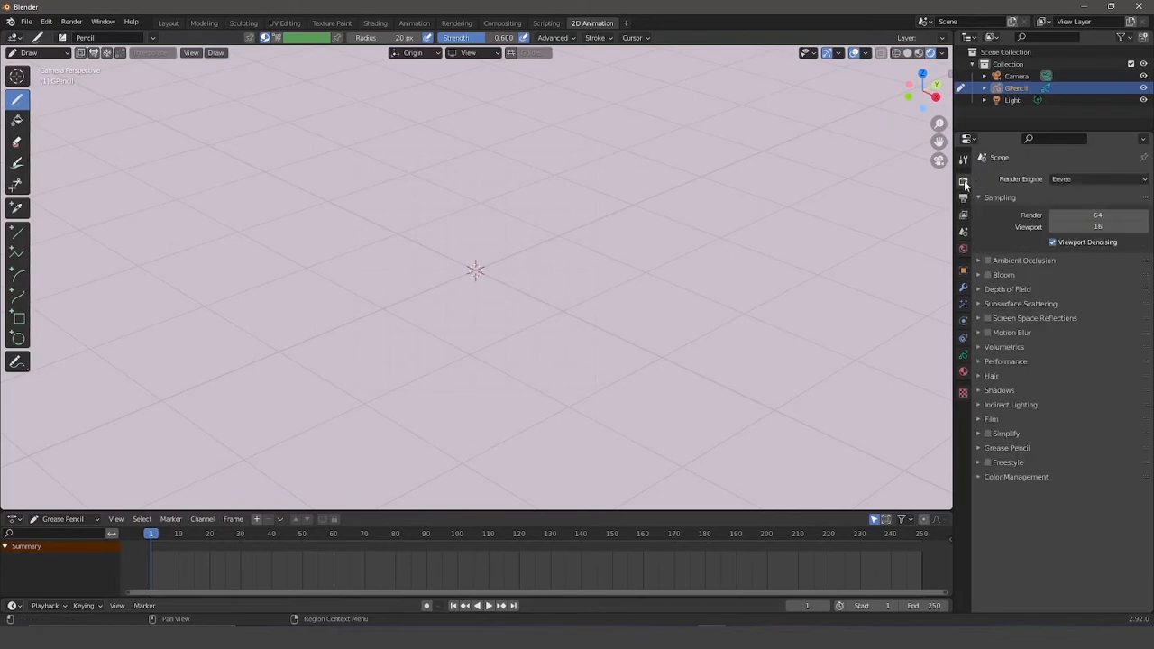
click(1016, 476)
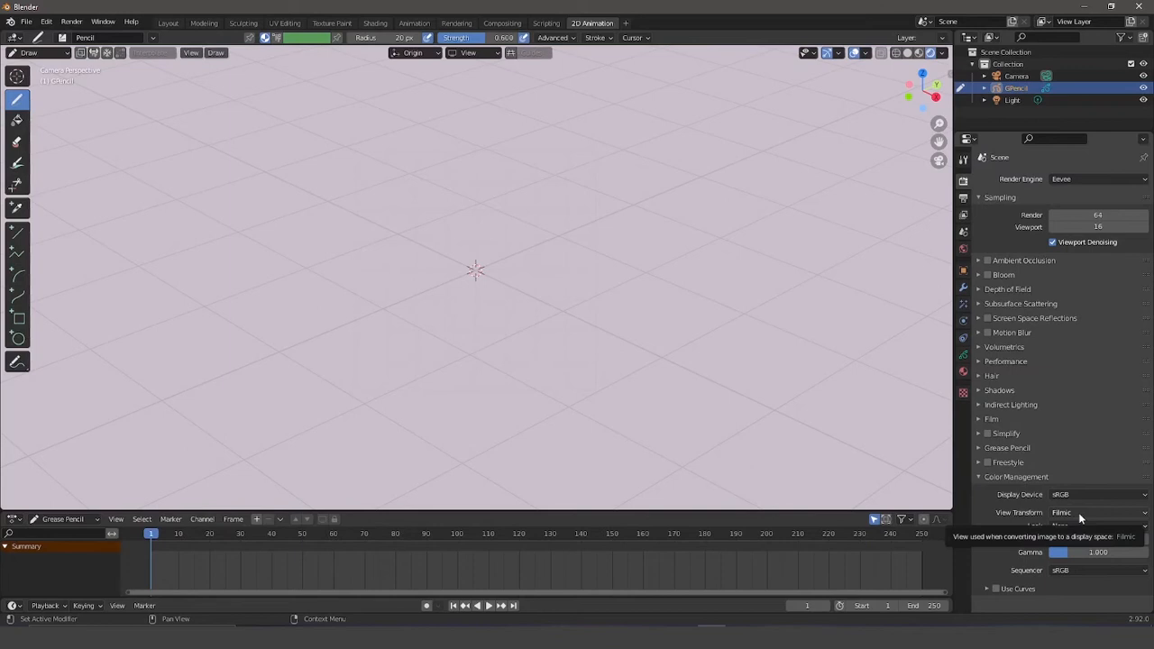
click(1096, 512)
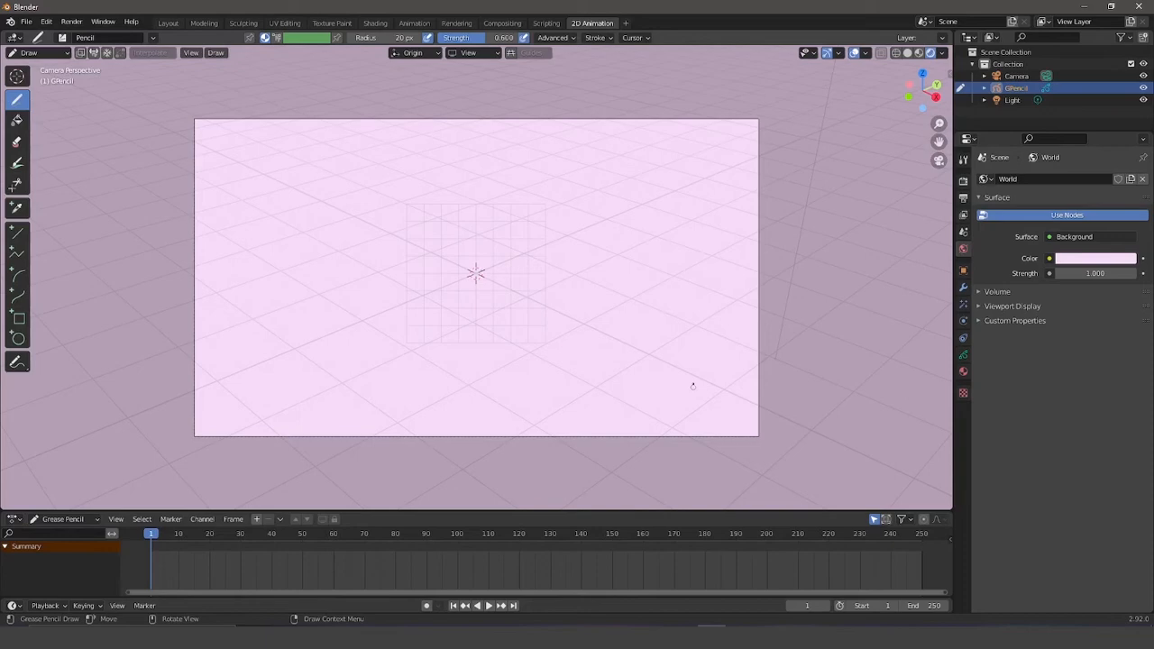
mouse_move(963, 197)
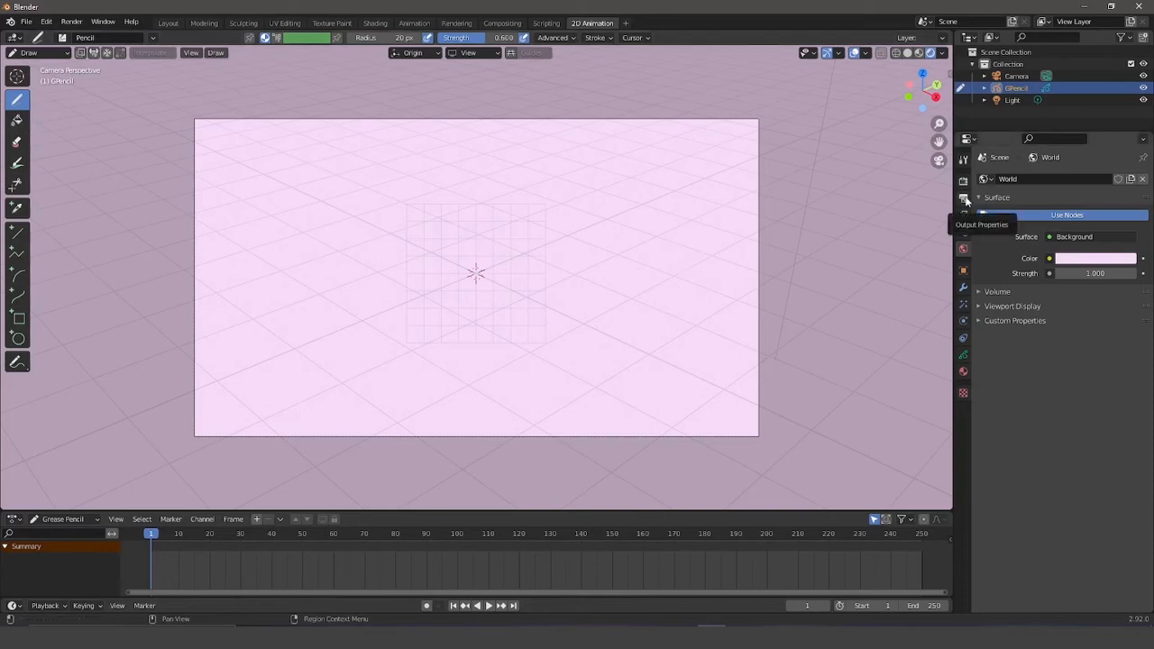
Set Resolution Y to 1920 for a square frame, starting at frame 0.
click(963, 199)
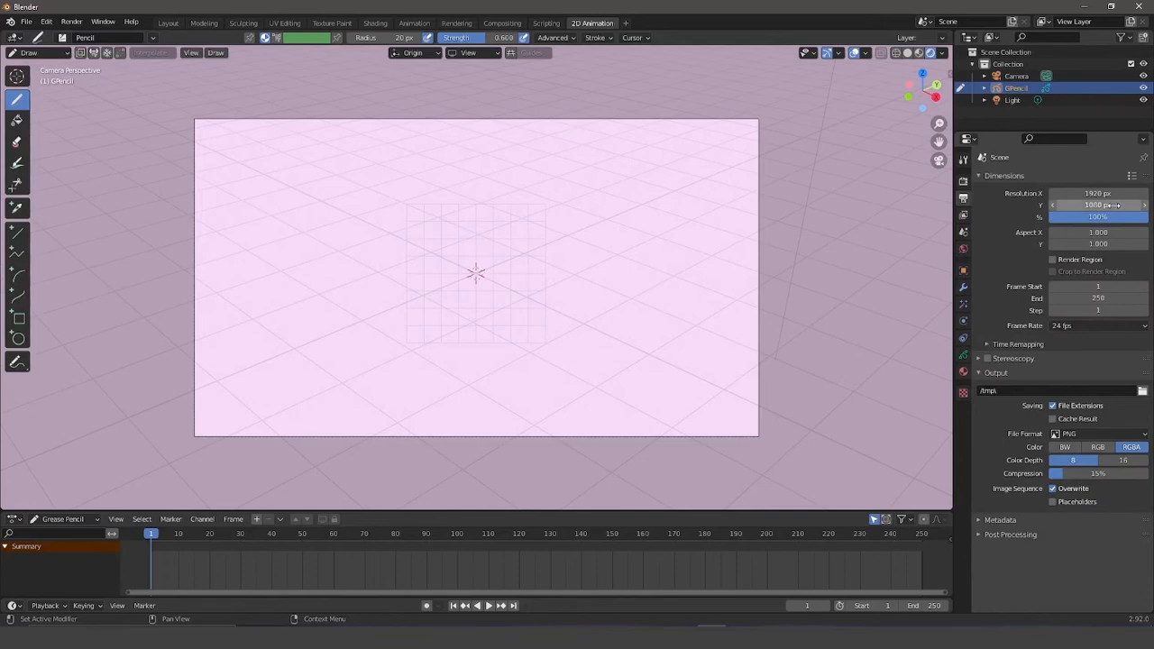
click(1098, 204)
text(1920)
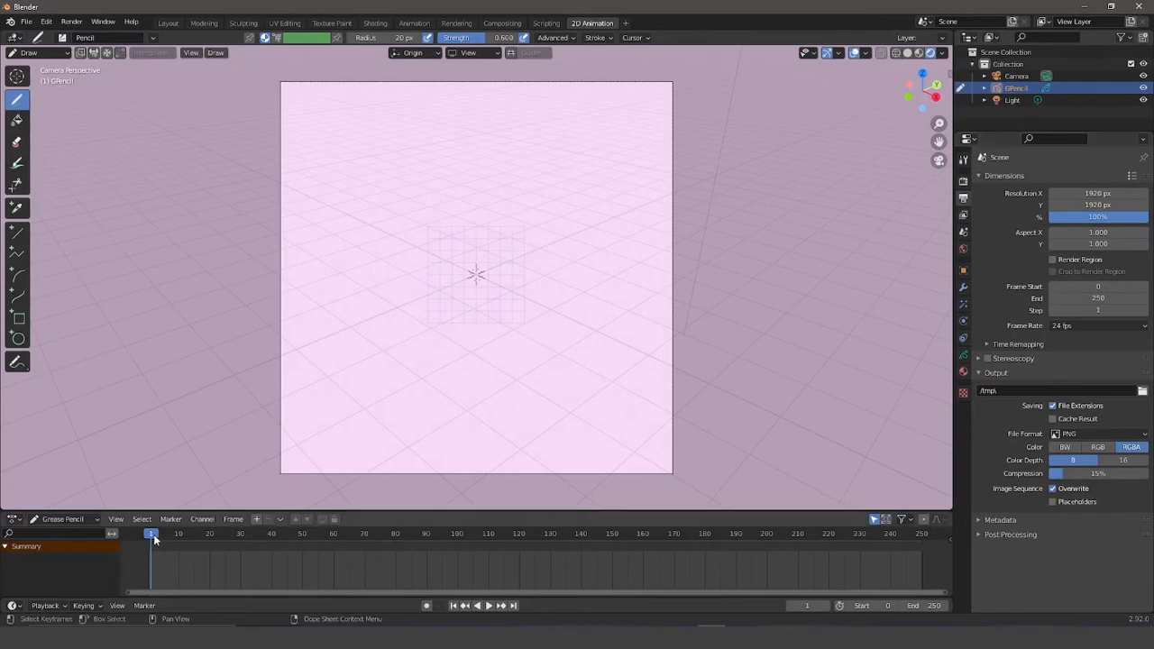
click(477, 605)
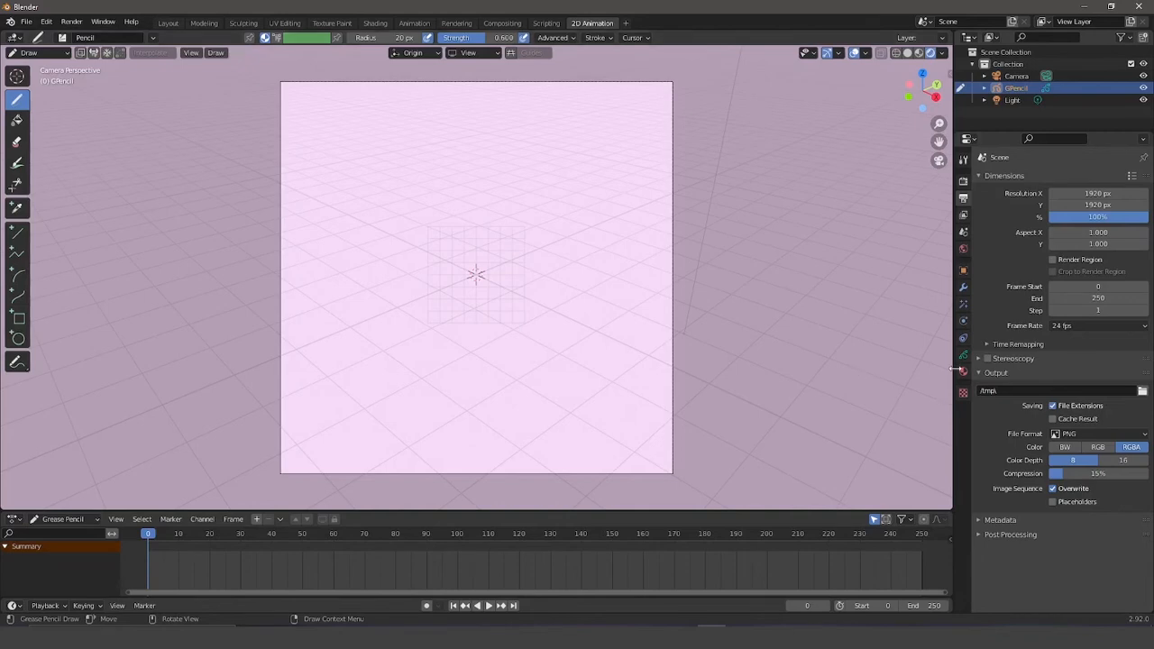
mouse_move(965, 366)
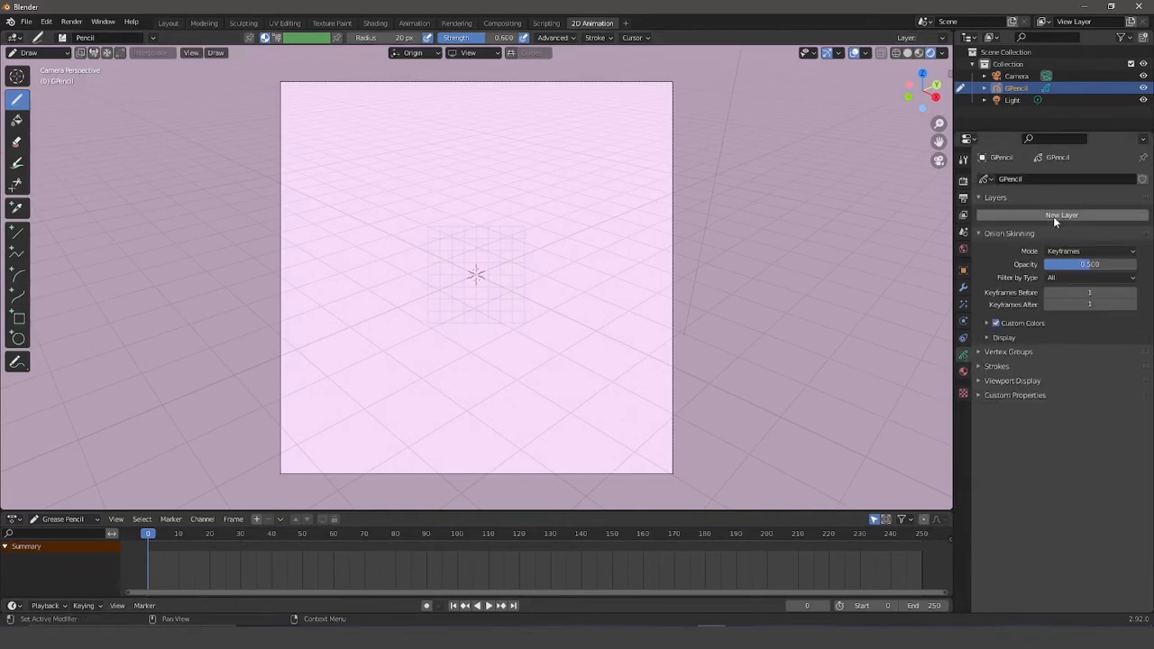
Add a drawing layer to GPencil and rename it lineart.
click(1061, 214)
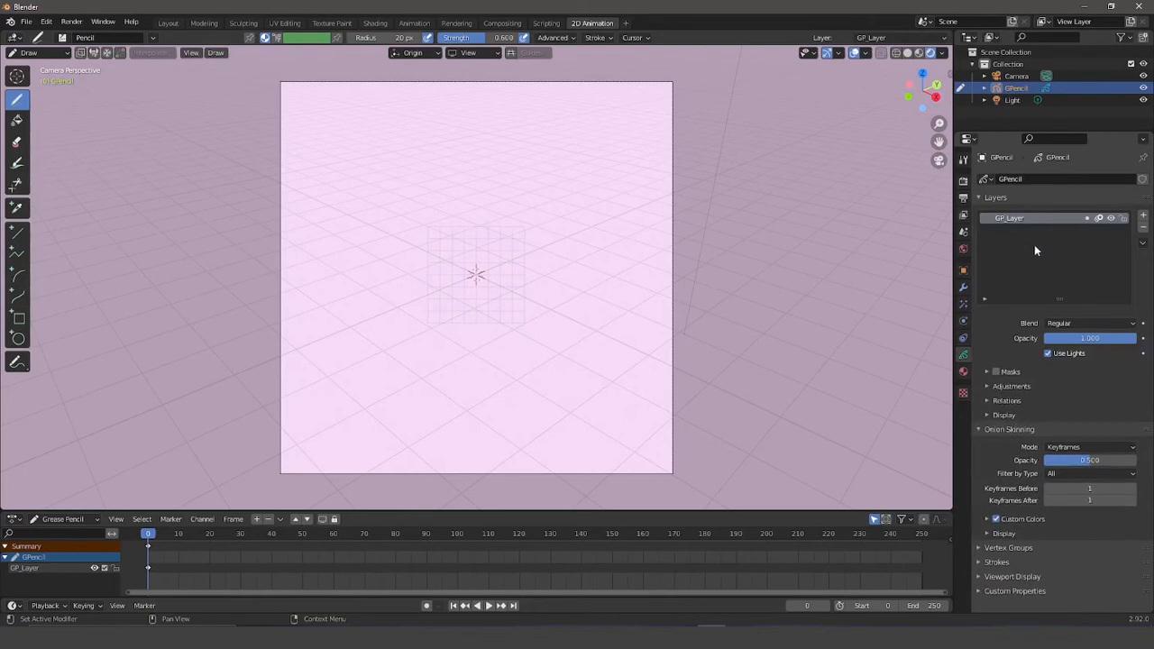
mouse_move(1024, 225)
text(lineart)
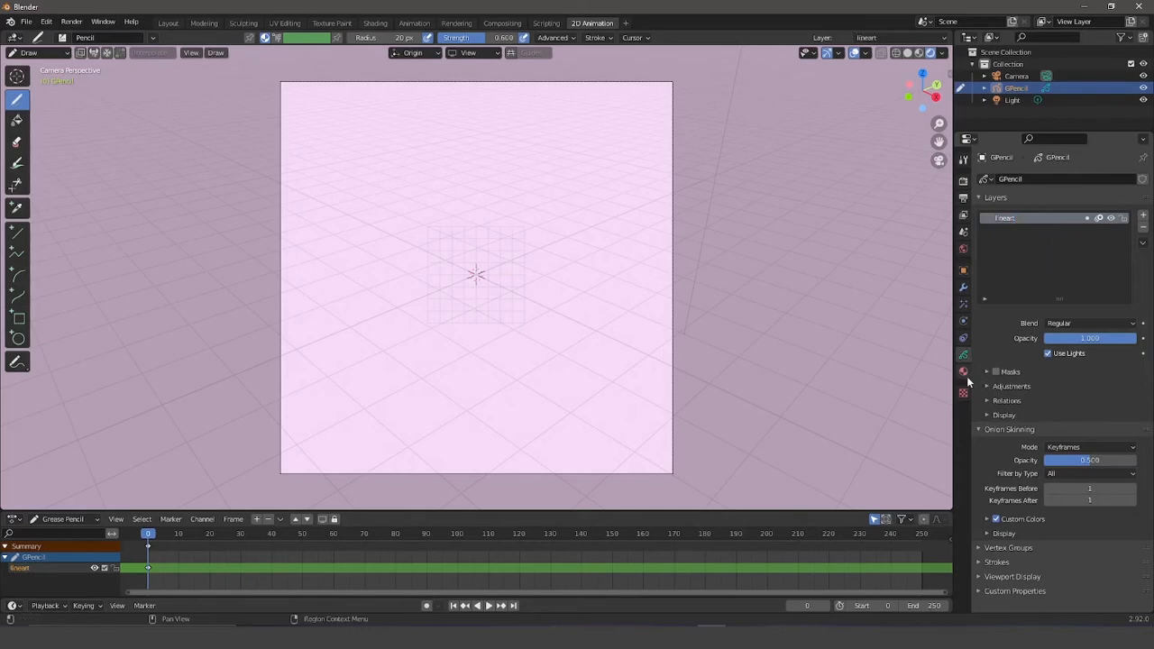
click(964, 370)
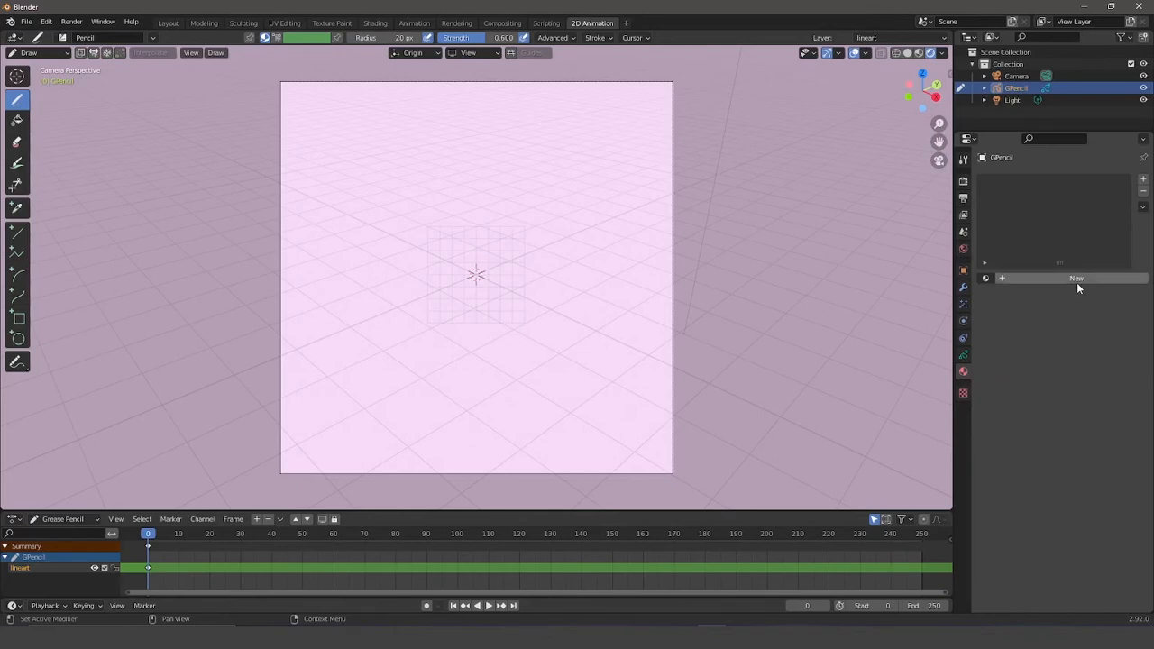
Create a new material, Material.001, with black solid stroke and fill.
click(1077, 278)
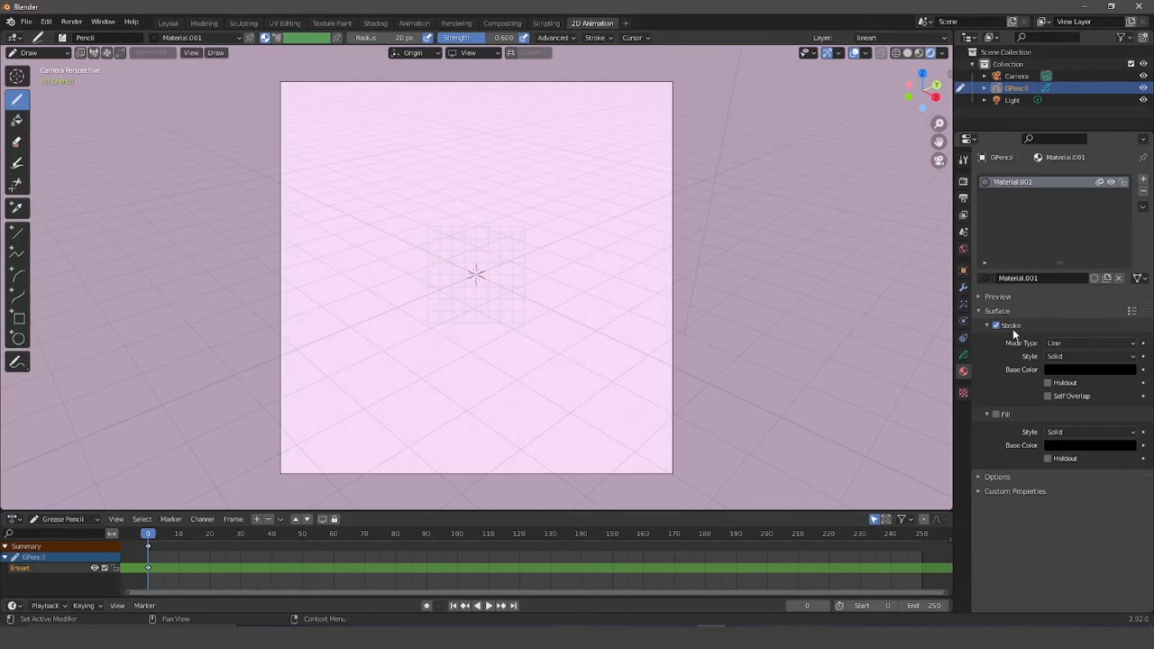
mouse_move(1010, 239)
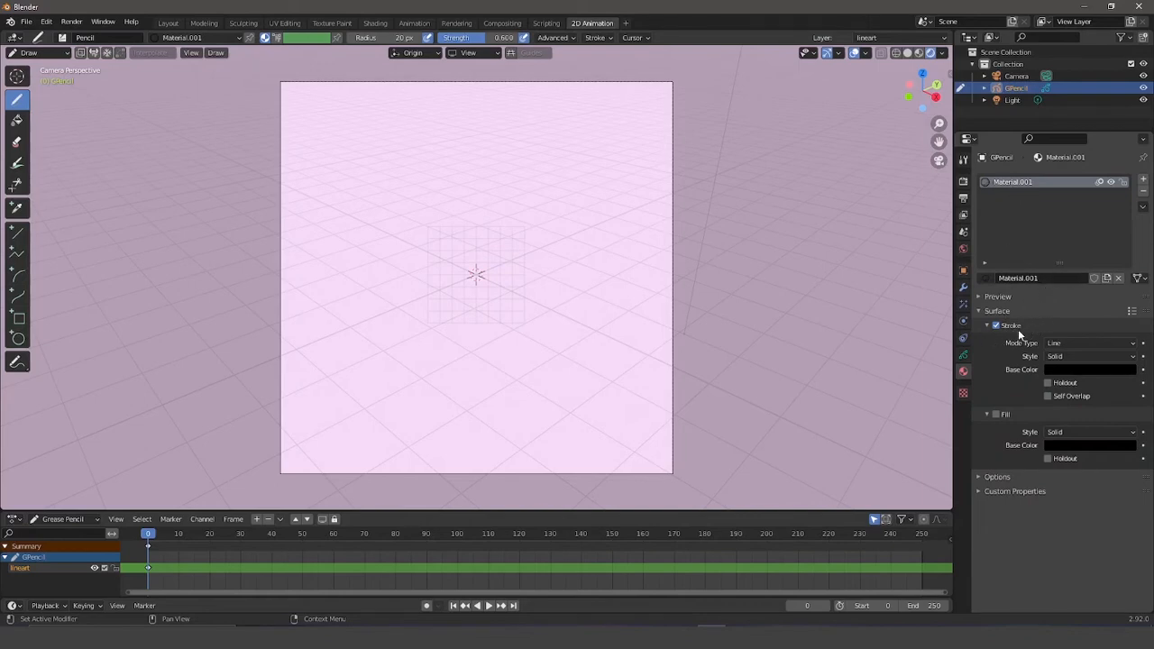
mouse_move(1039, 379)
text(lines)
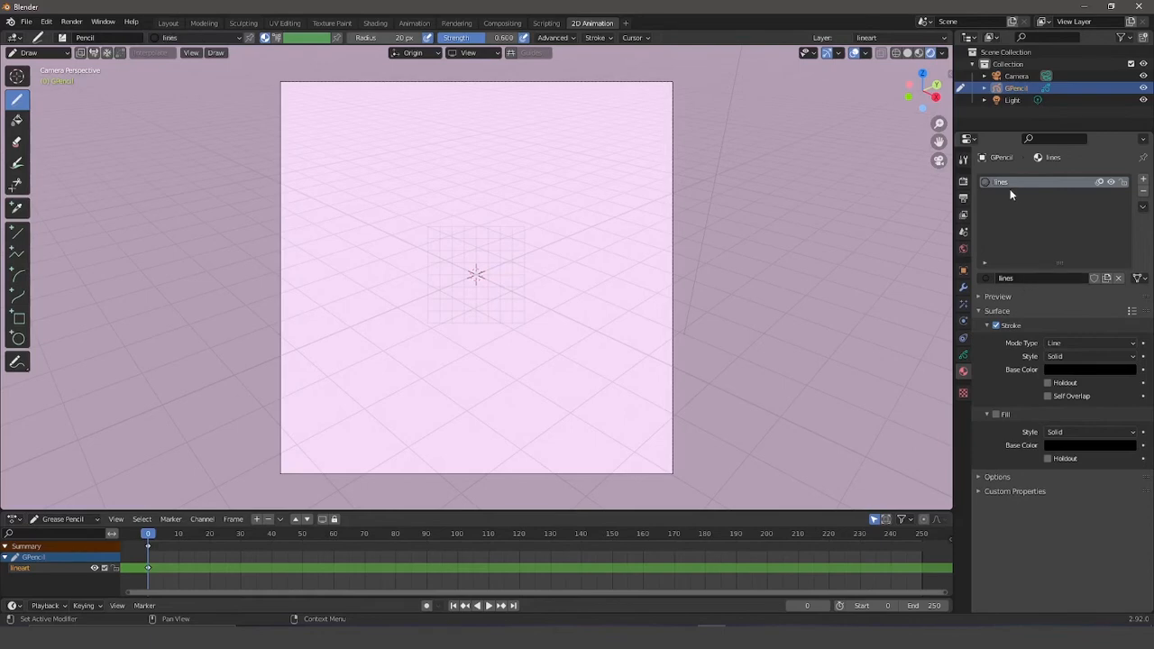
mouse_move(1016, 196)
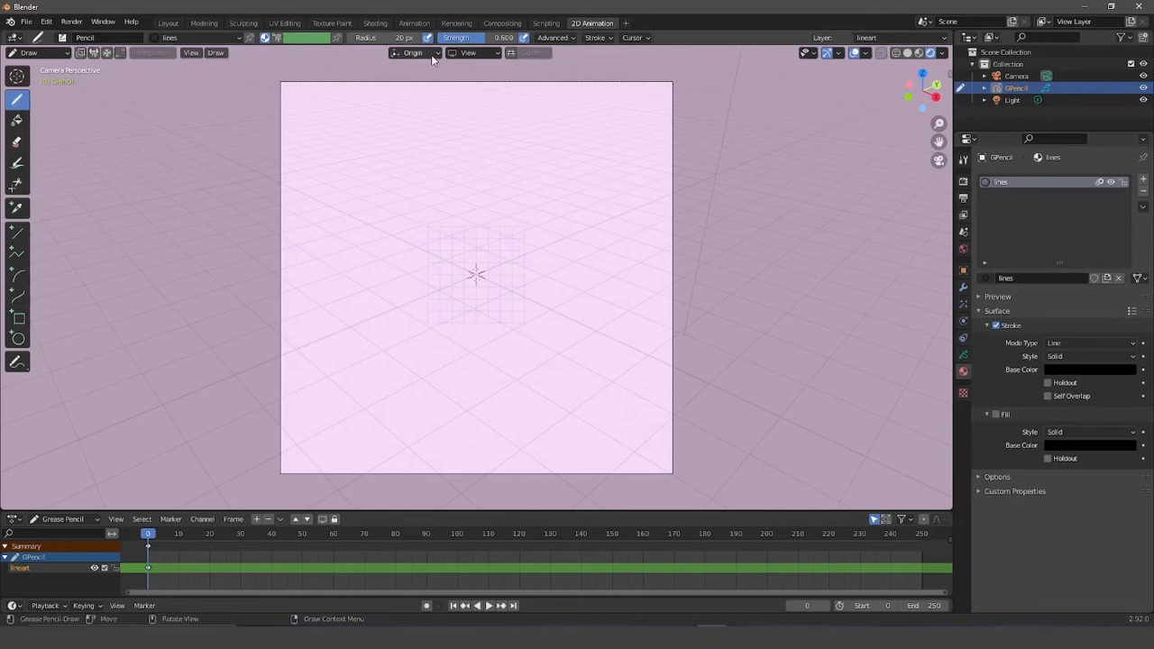
mouse_move(431, 57)
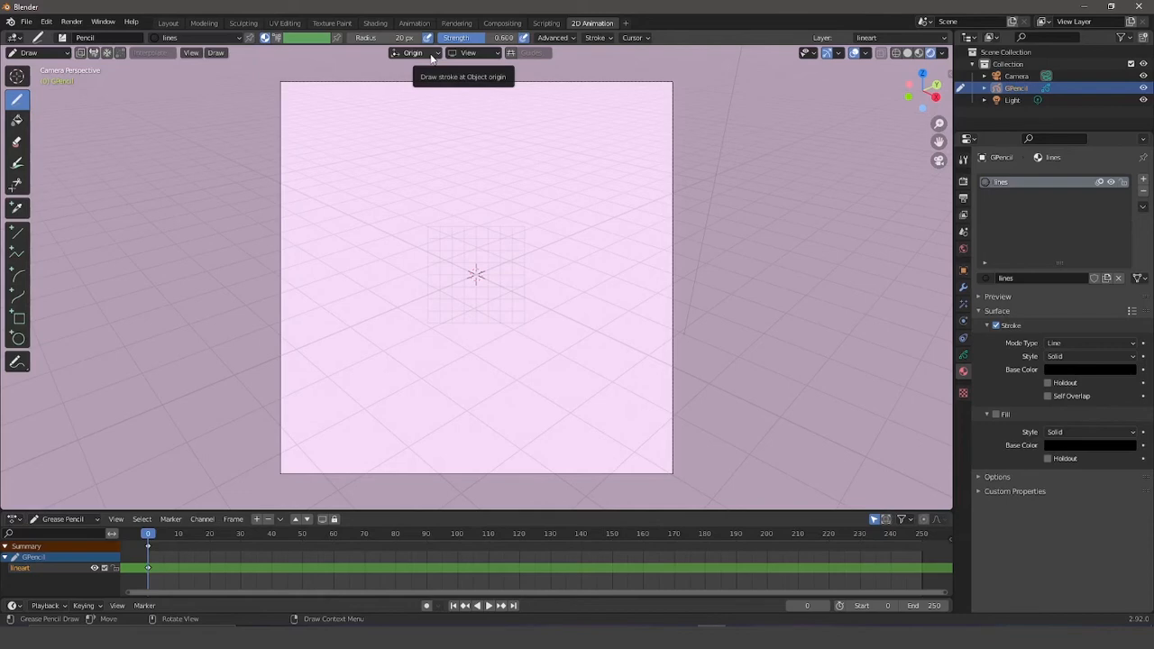
Set Stroke Placement to 3D Cursor and Drawing Plane to Front (X-Z).
click(413, 52)
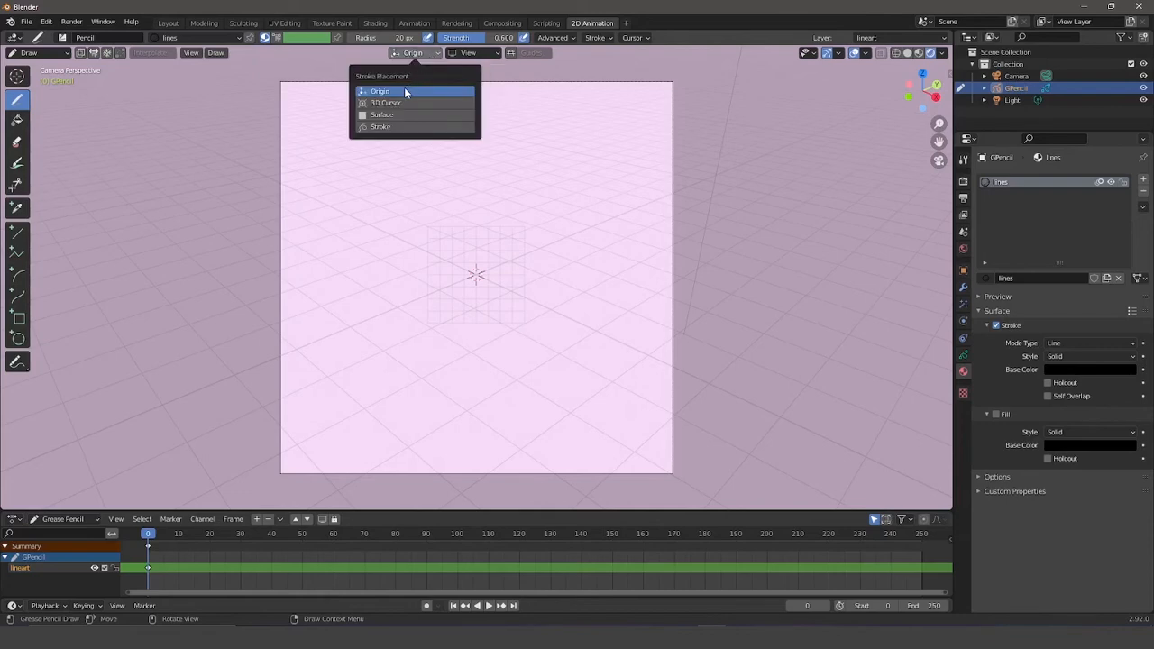
mouse_move(408, 103)
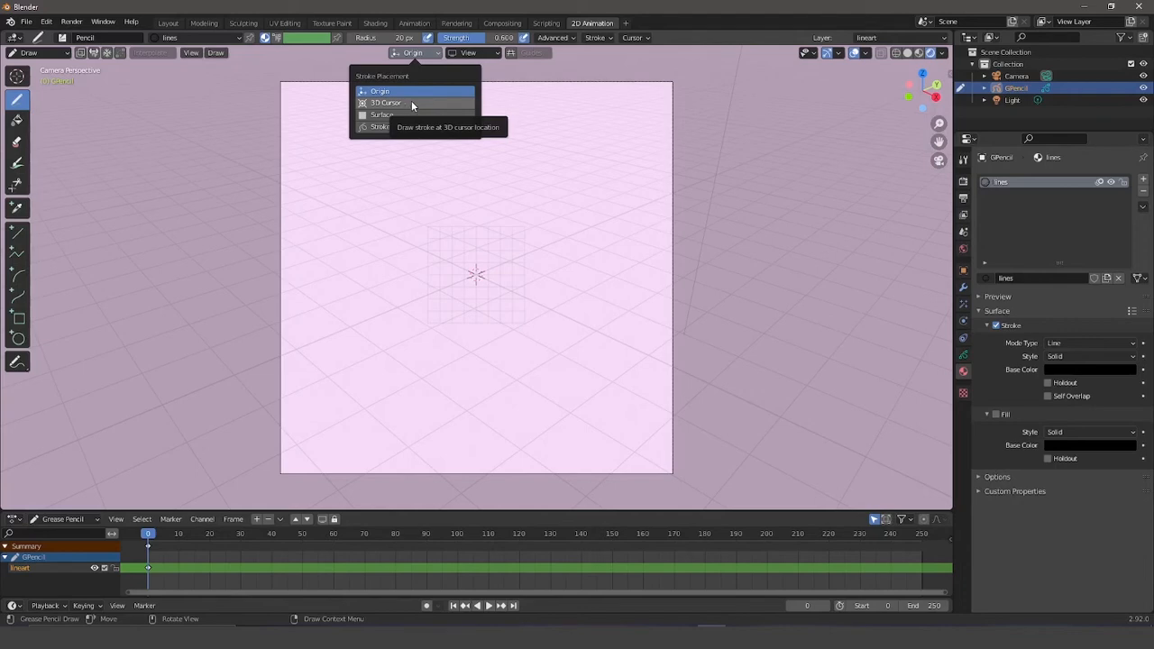
click(385, 102)
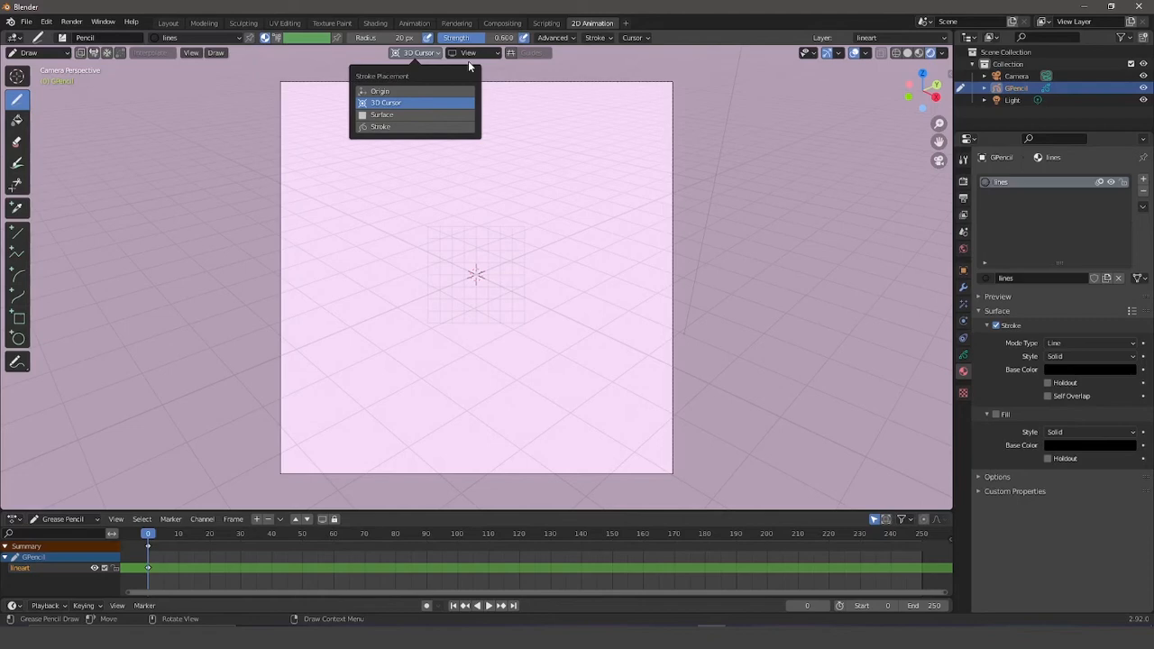
click(469, 52)
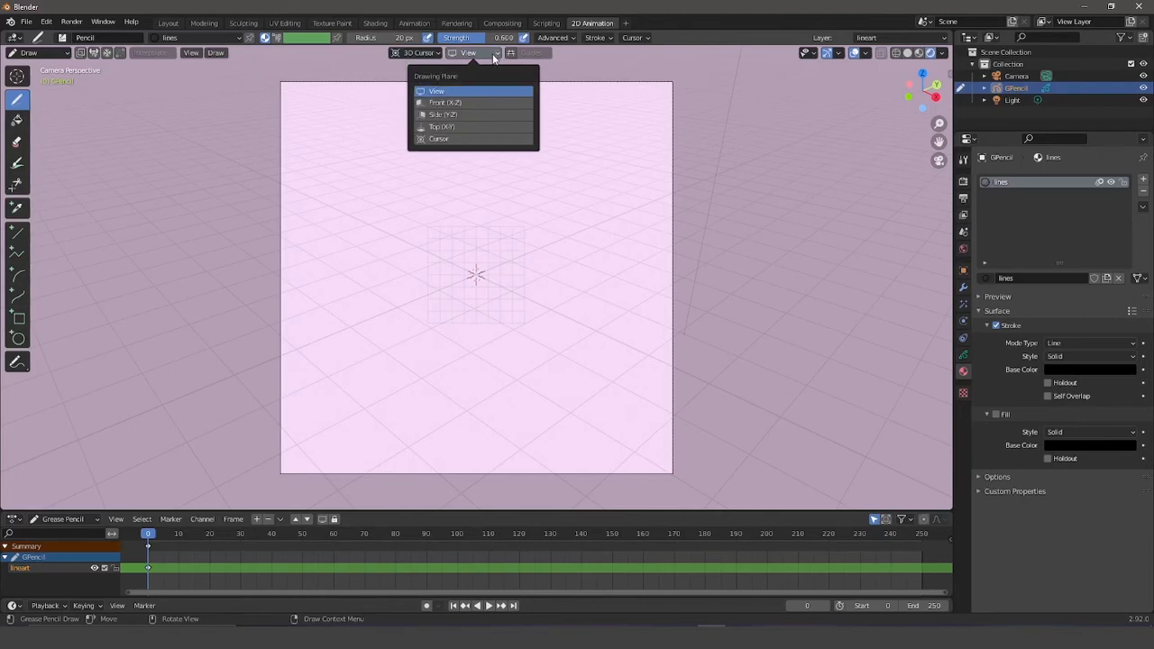
mouse_move(467, 103)
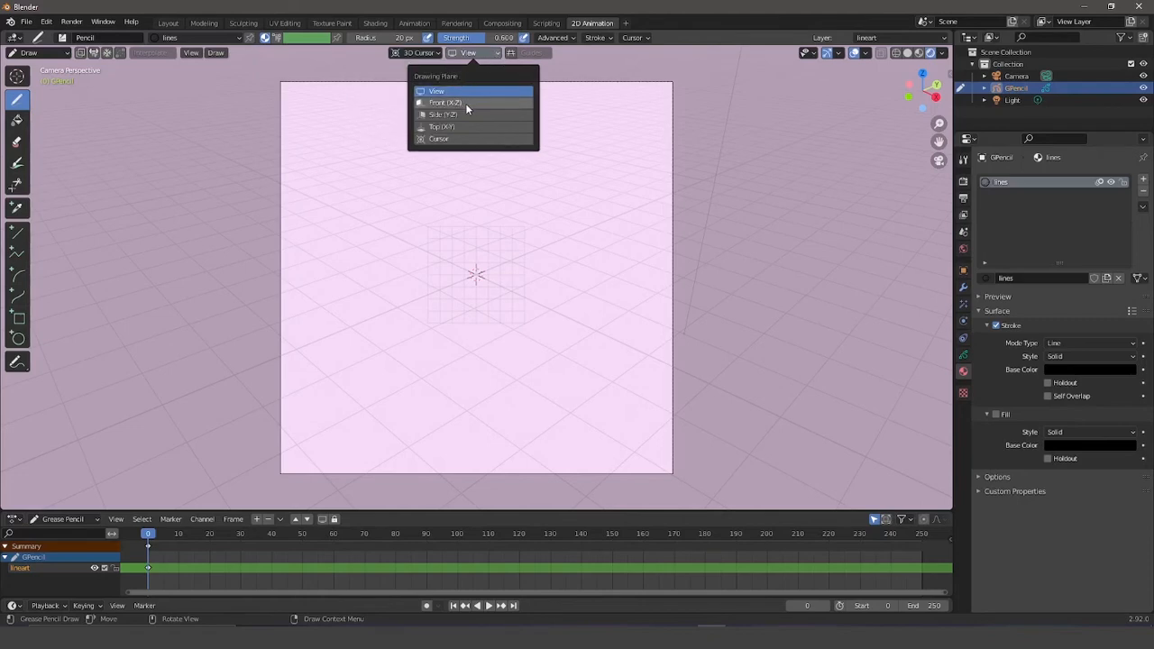
click(444, 101)
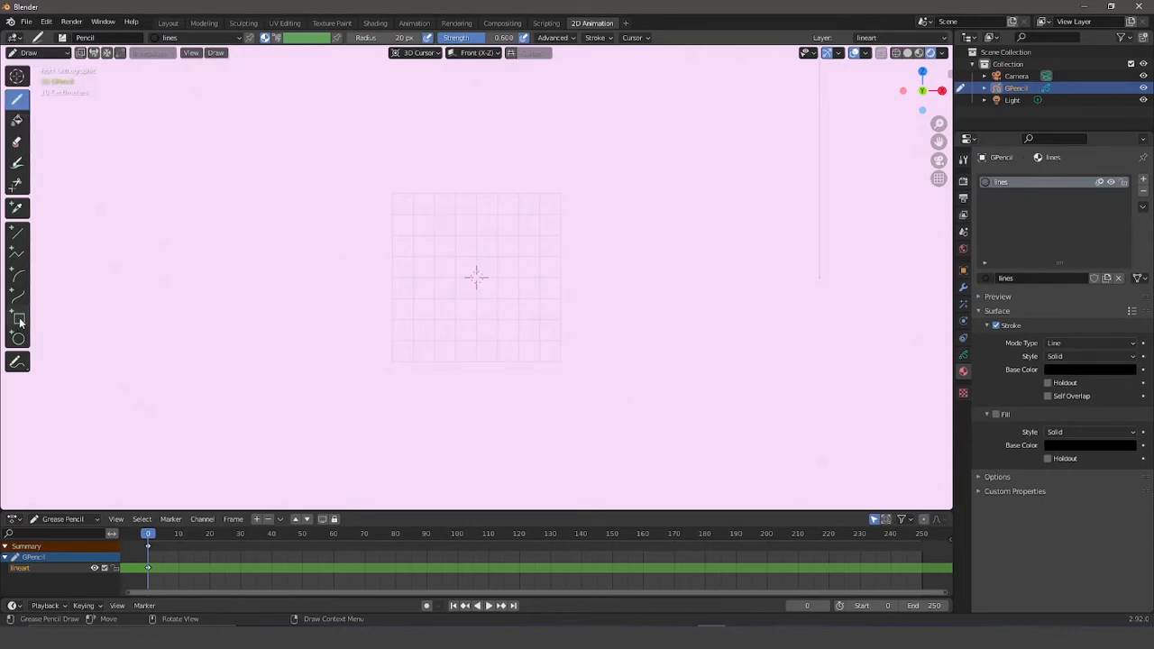
Select the Box tool to draw a rectangle on the front plane.
click(18, 316)
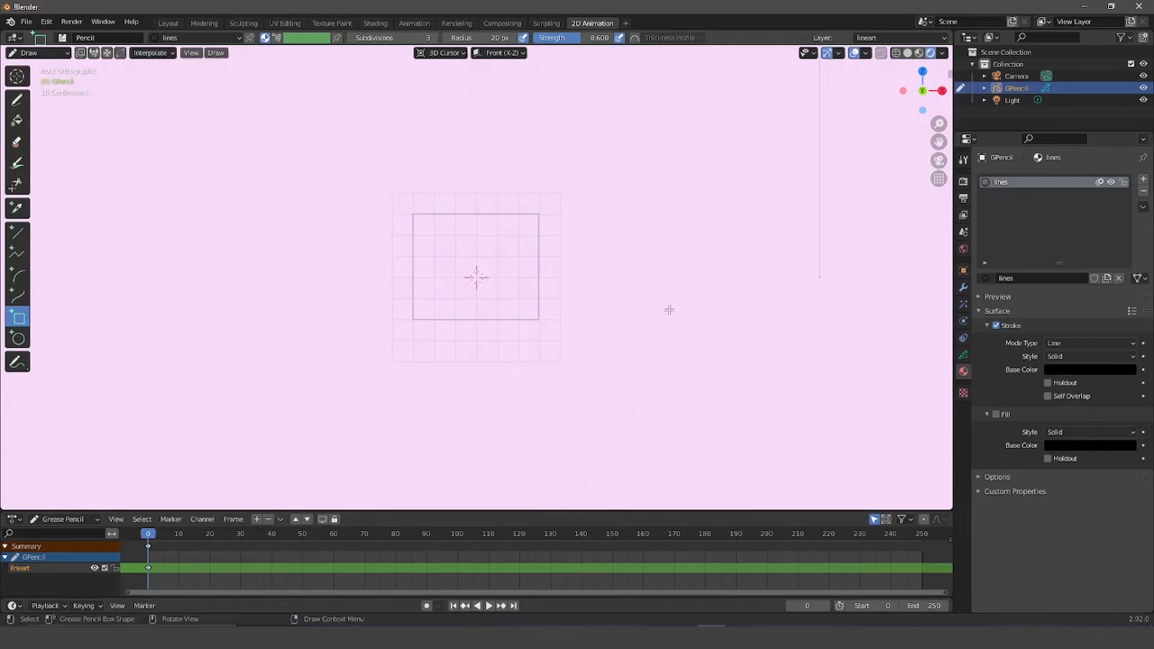
mouse_move(648, 244)
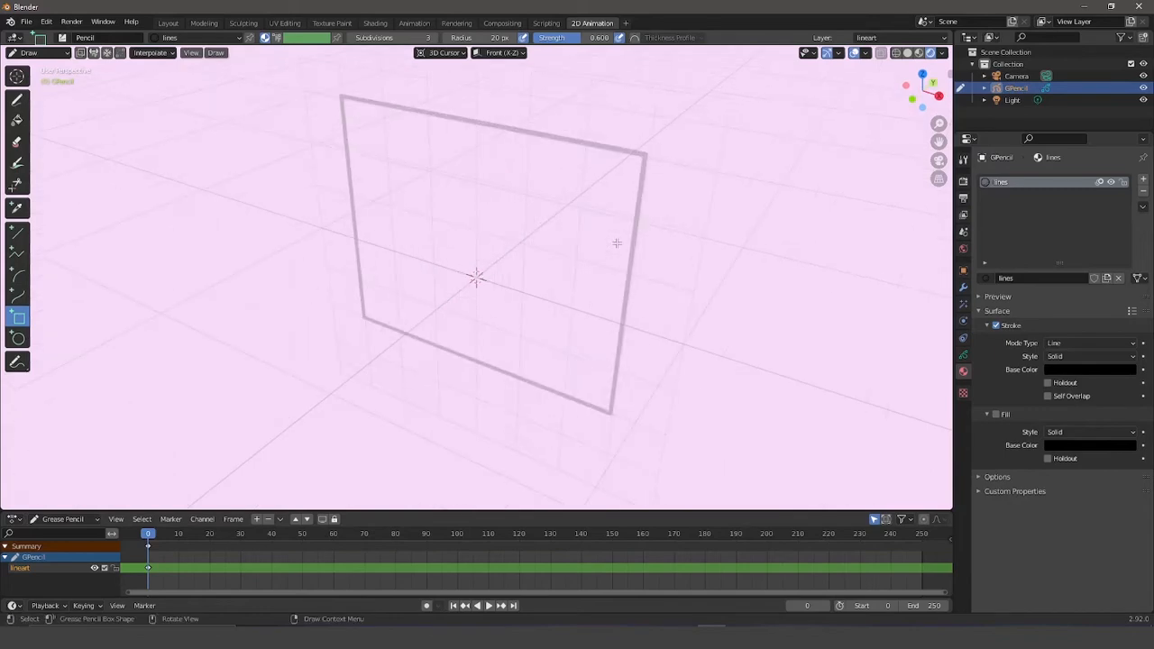
In Edit Mode, snap the 3D cursor to the front rectangle's top-right corner, then return to Draw mode.
click(36, 52)
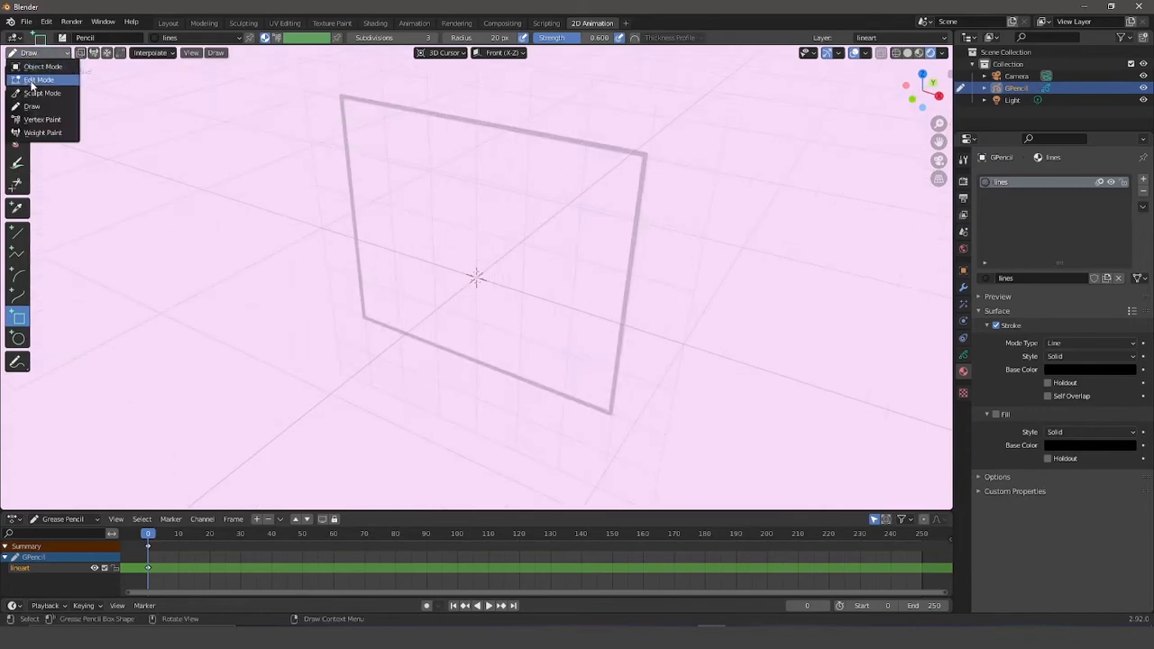
click(39, 79)
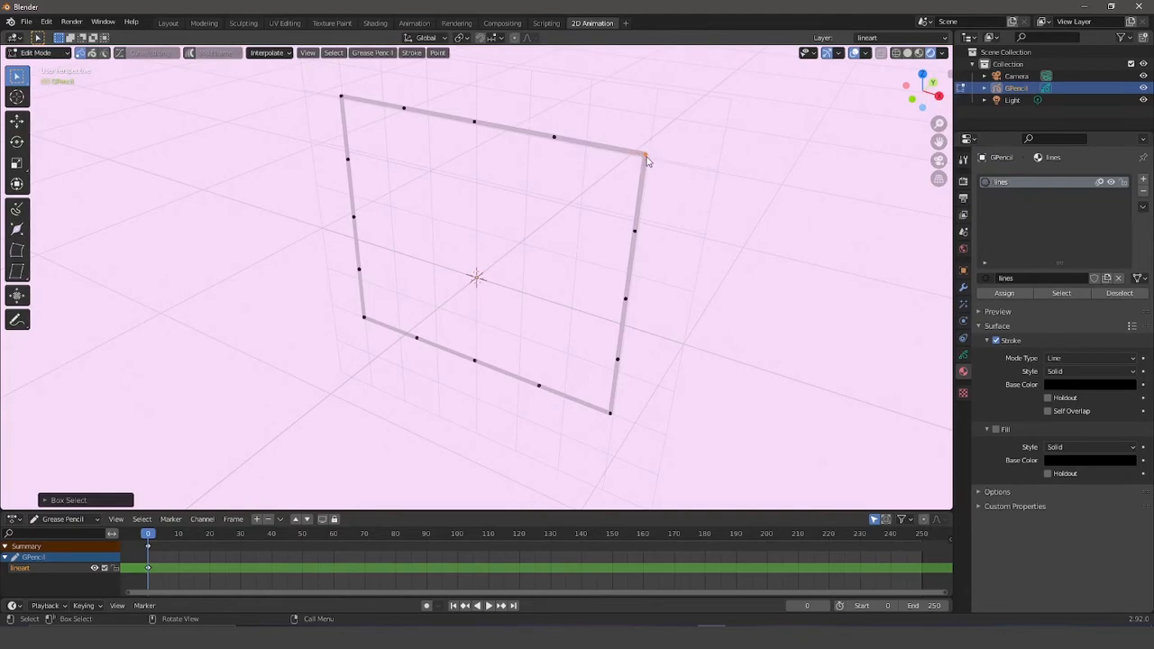
mouse_move(679, 169)
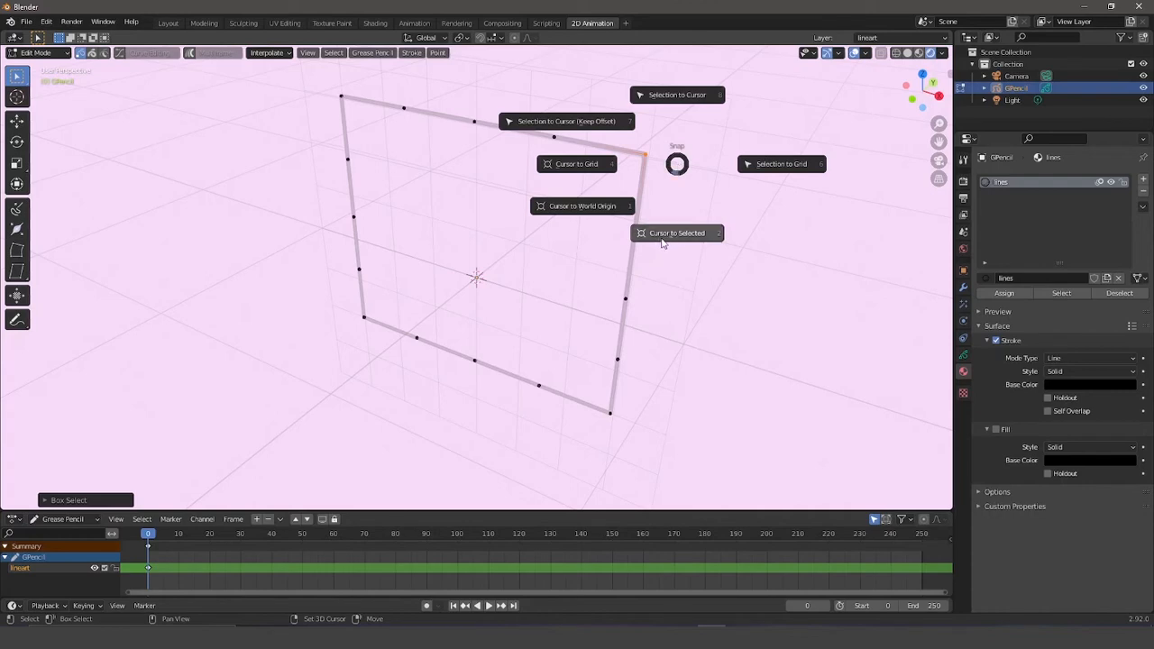
click(677, 233)
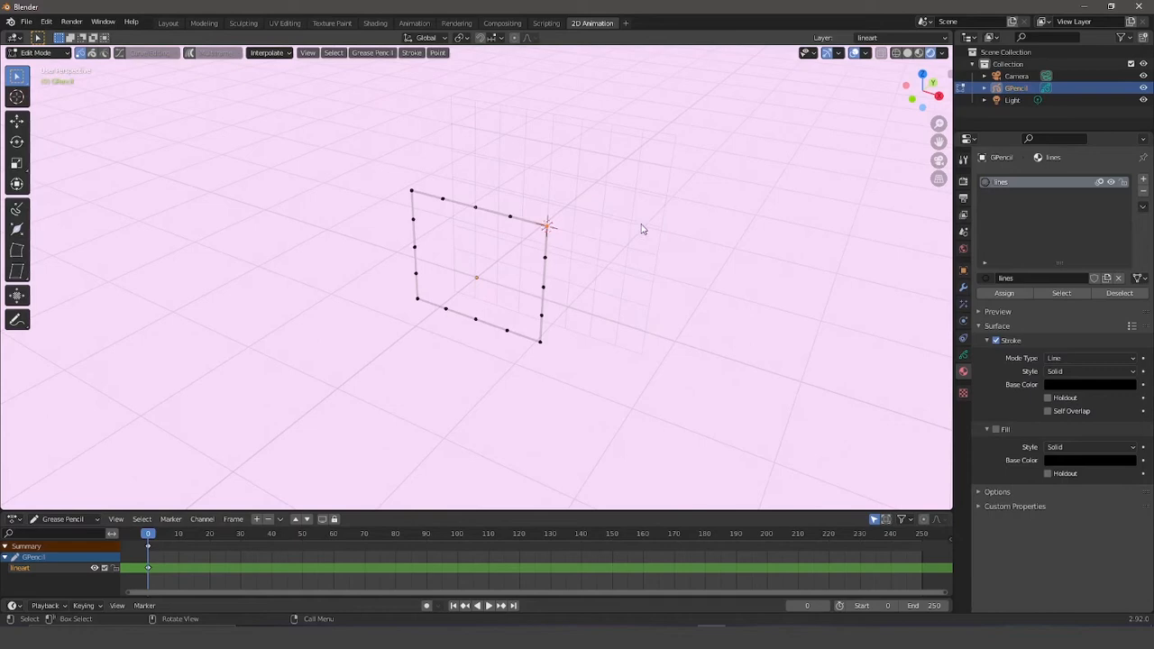
mouse_move(431, 151)
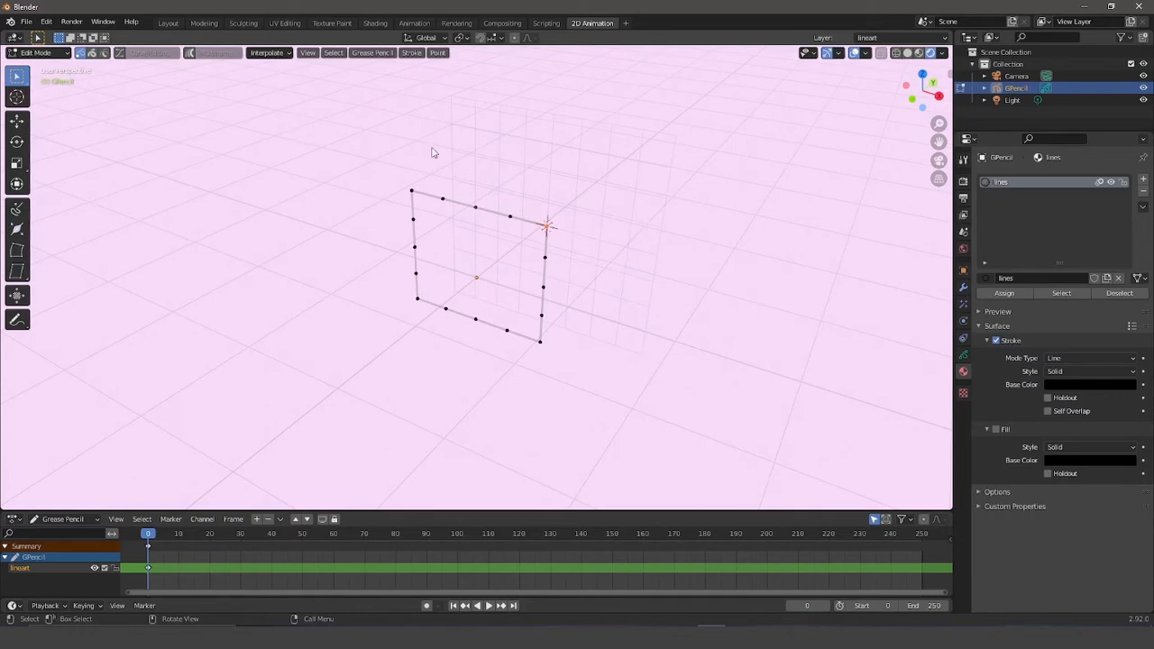
click(36, 52)
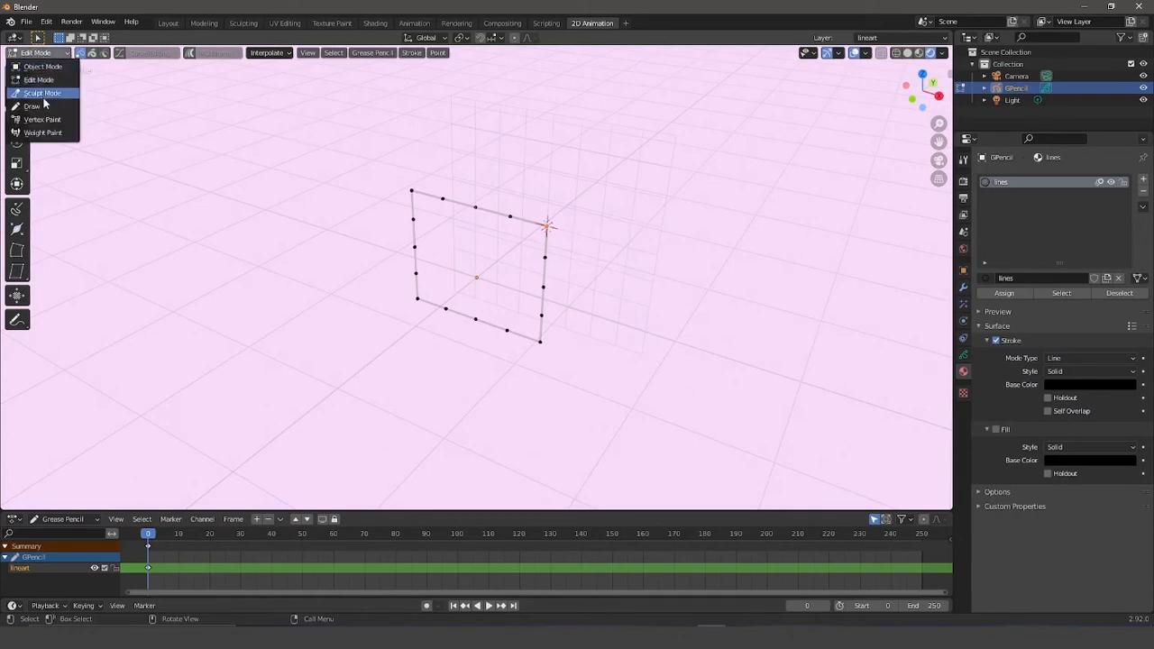
click(31, 106)
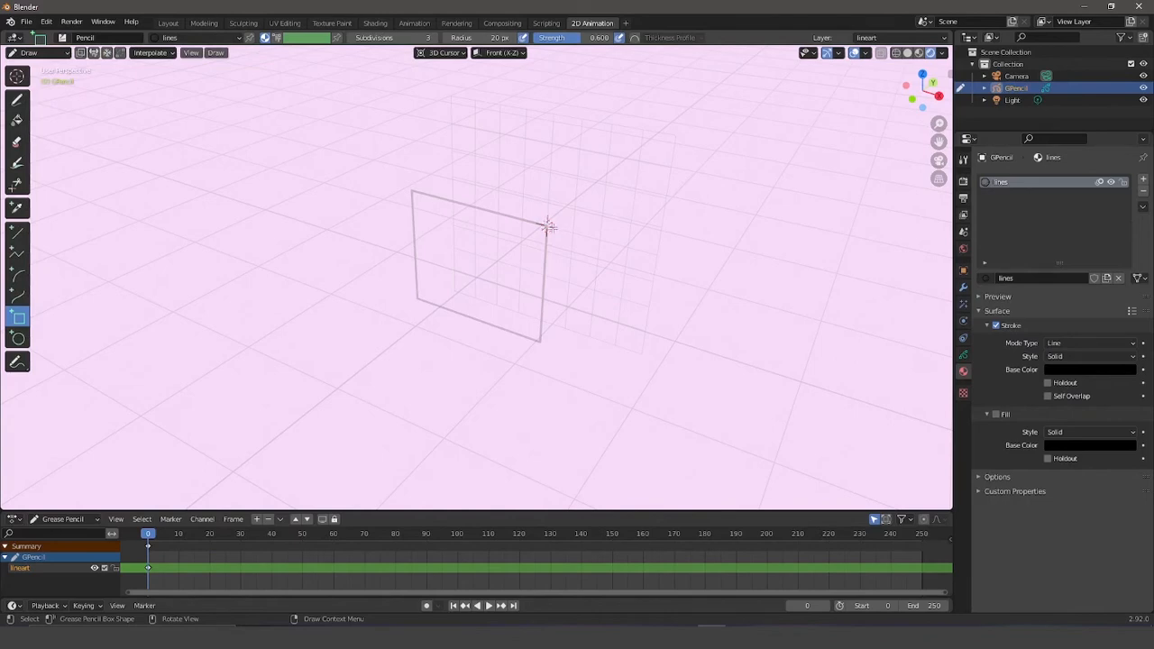
mouse_move(676, 259)
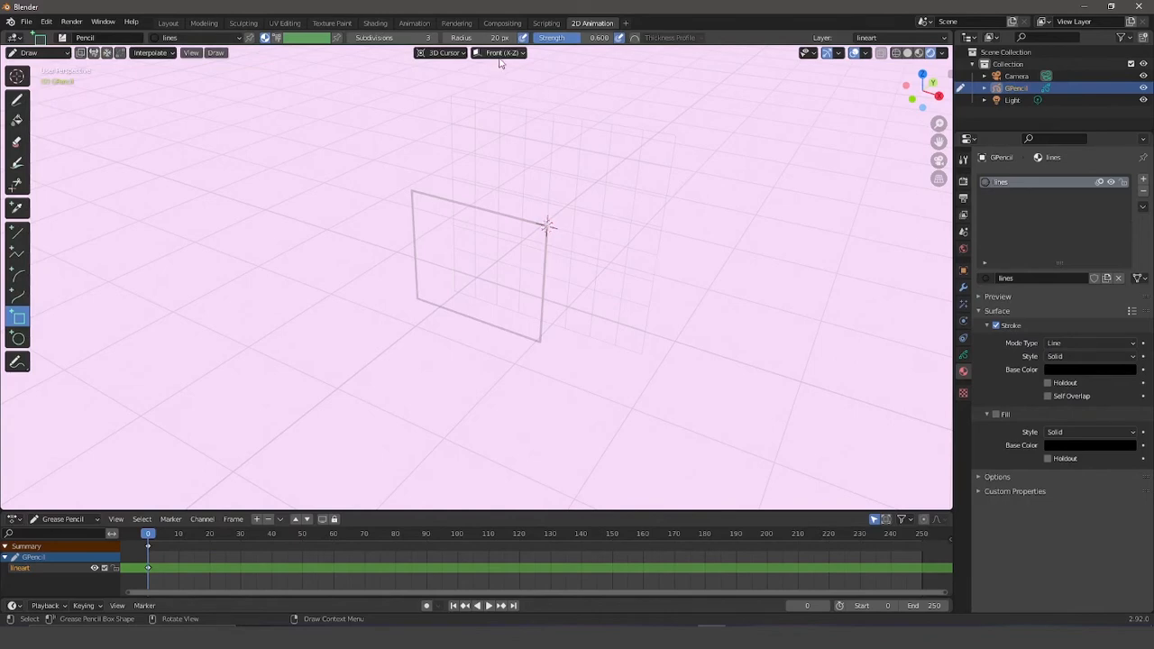
Draw a second rectangle on the Side (Y-Z) plane, starting from the cursor corner.
click(498, 53)
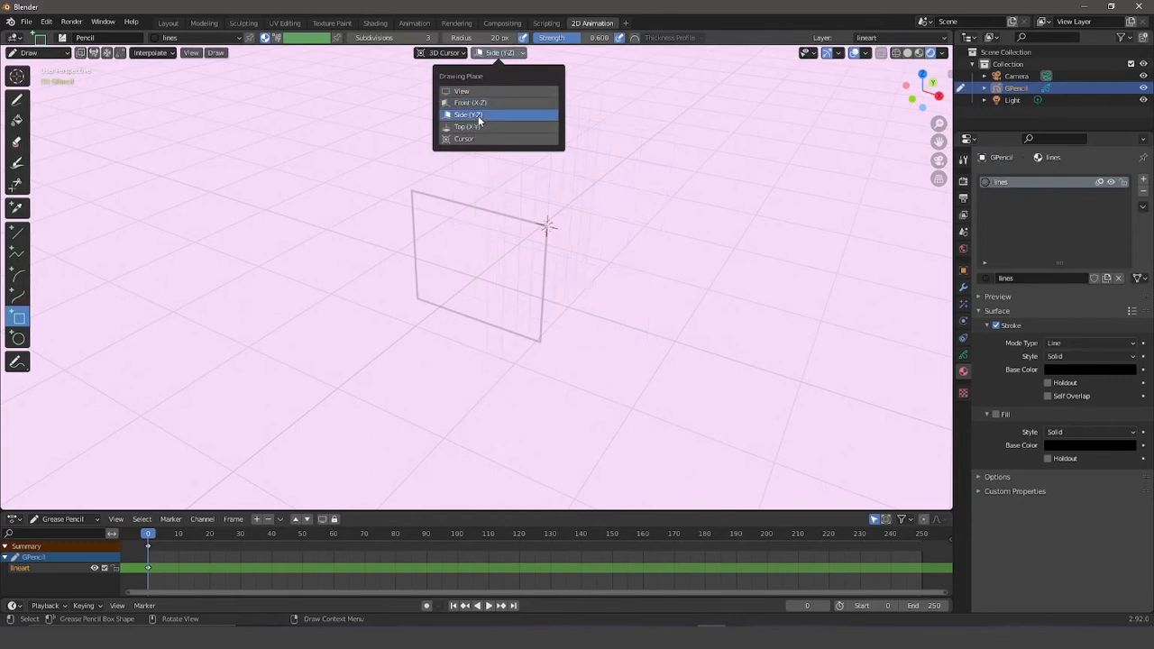
click(468, 115)
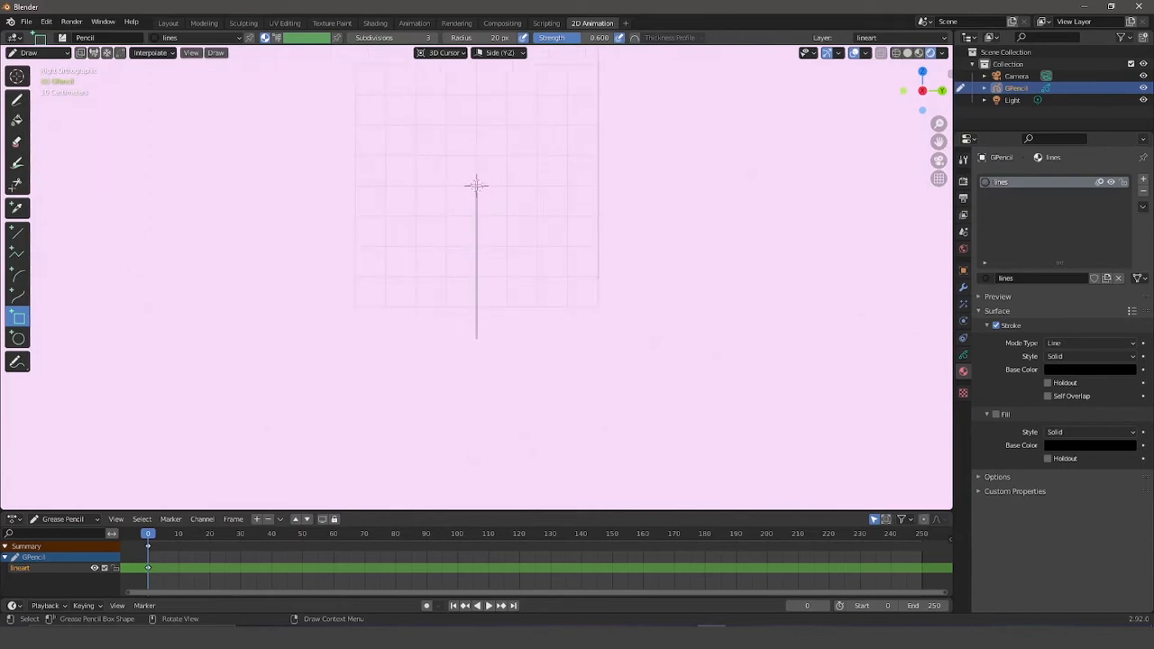
drag(476, 186, 722, 322)
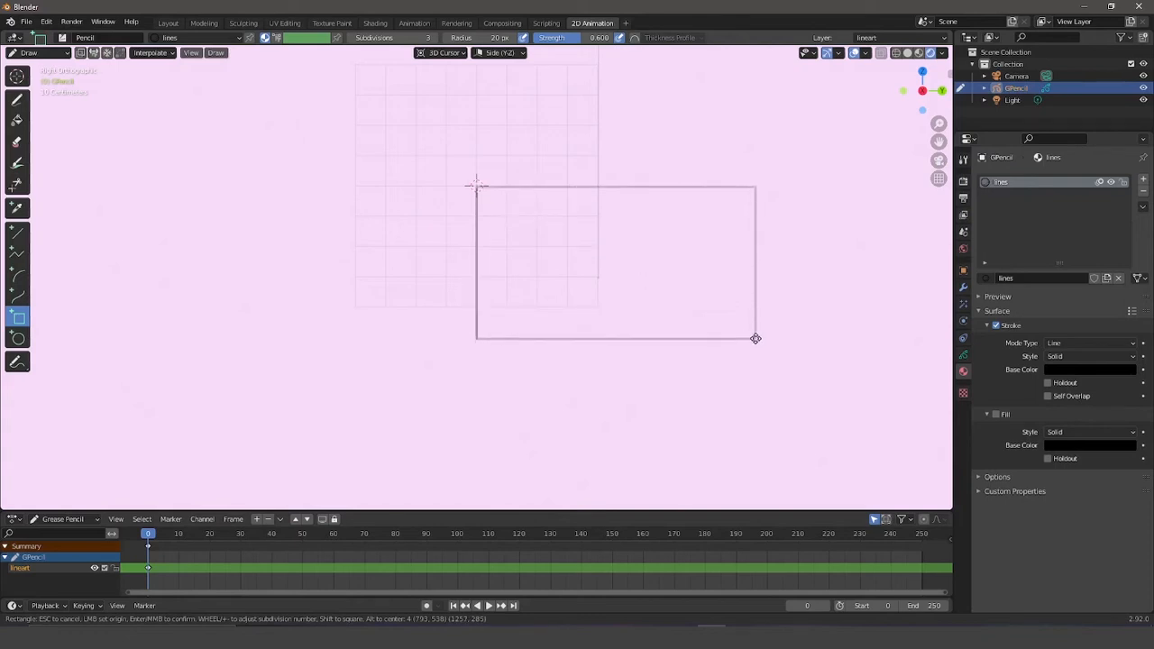
click(756, 339)
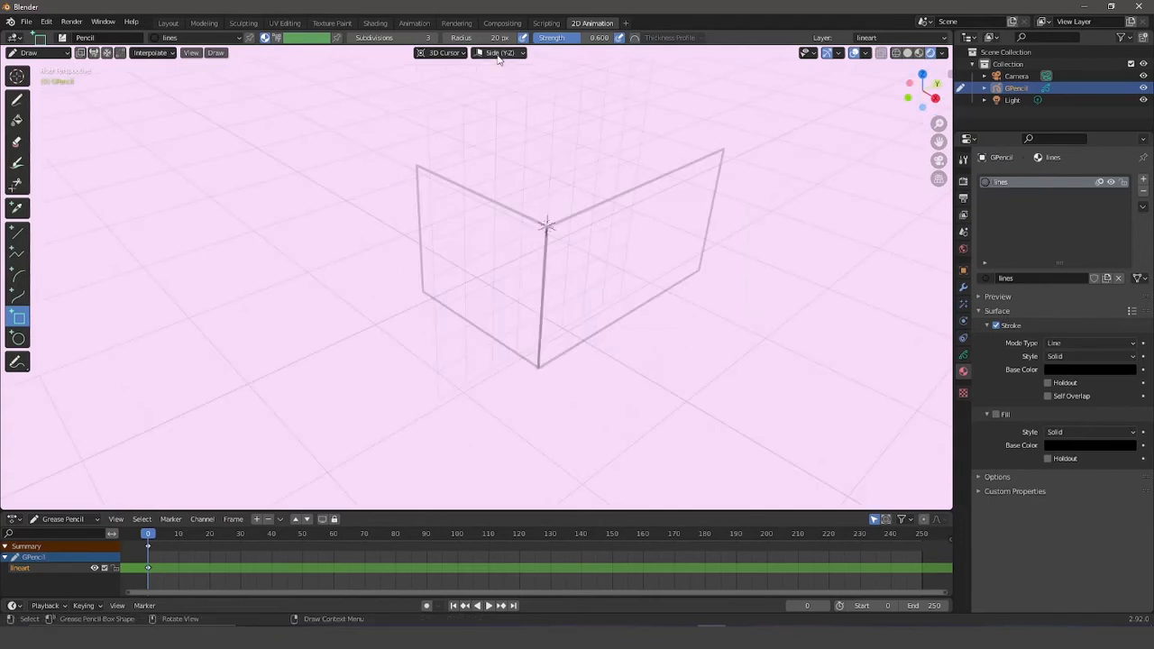
Change the Drawing Plane dropdown from Side to Top (X-Y).
click(499, 52)
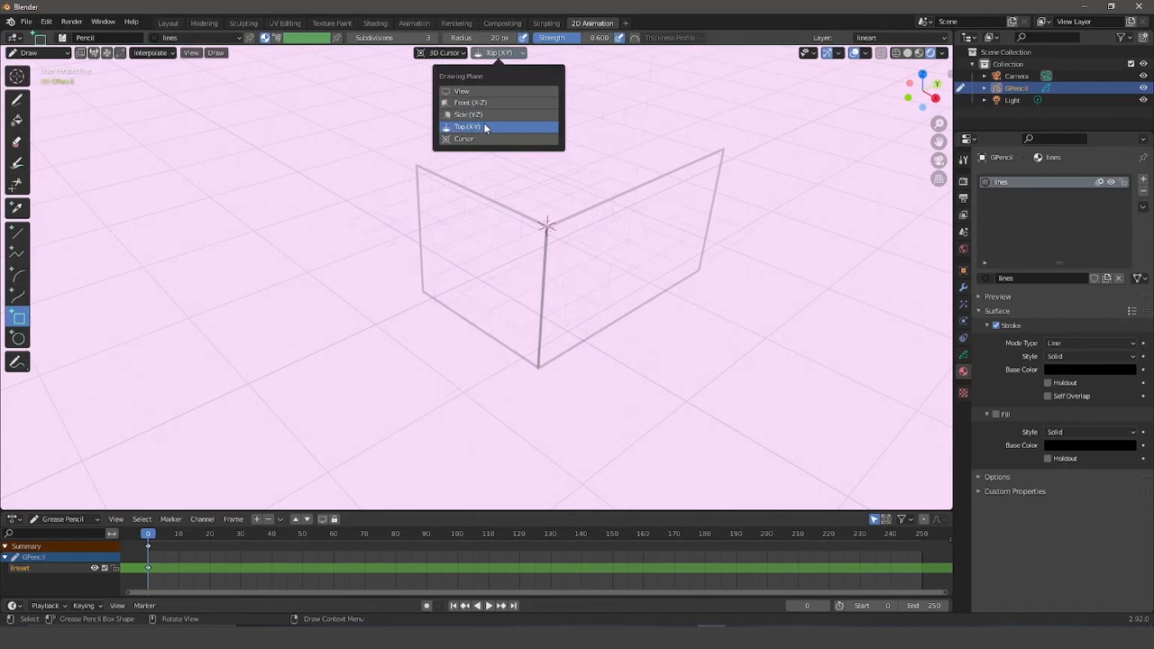
click(467, 126)
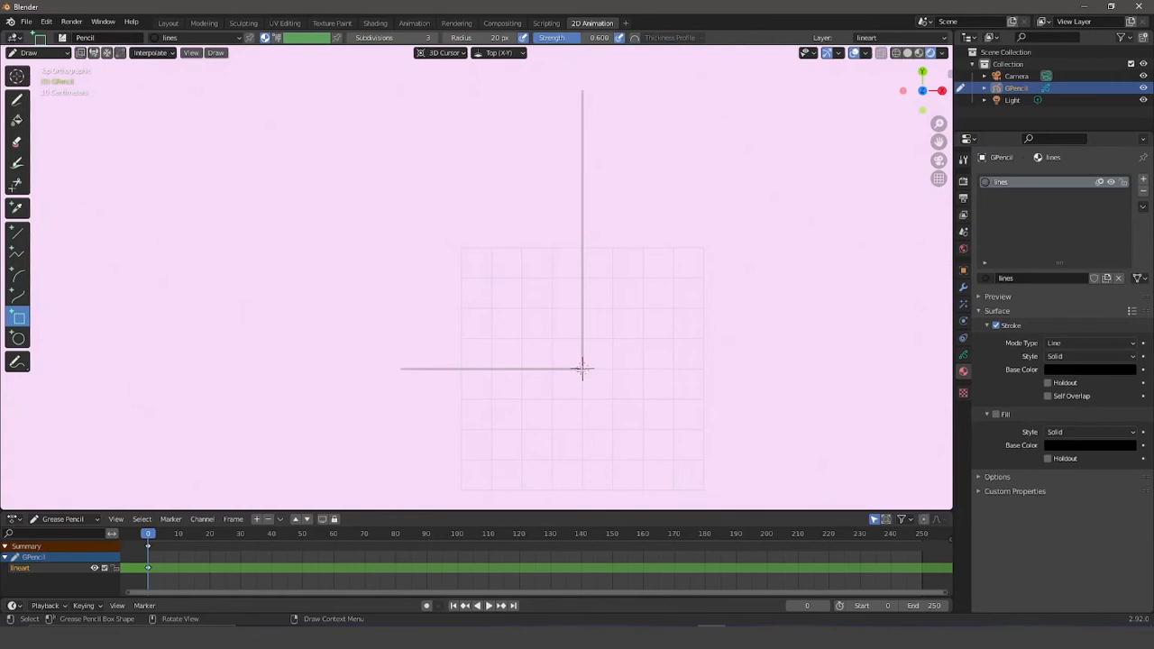
mouse_move(571, 361)
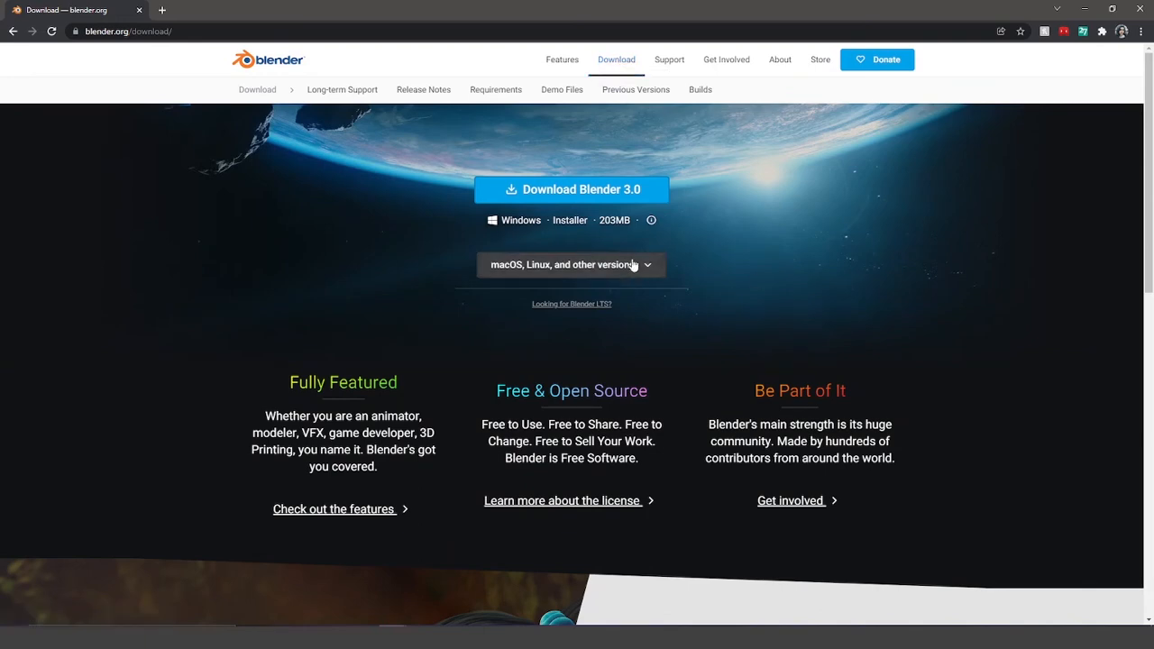
List the macOS, Linux and other version downloads on the Blender 3.0 download page.
click(571, 265)
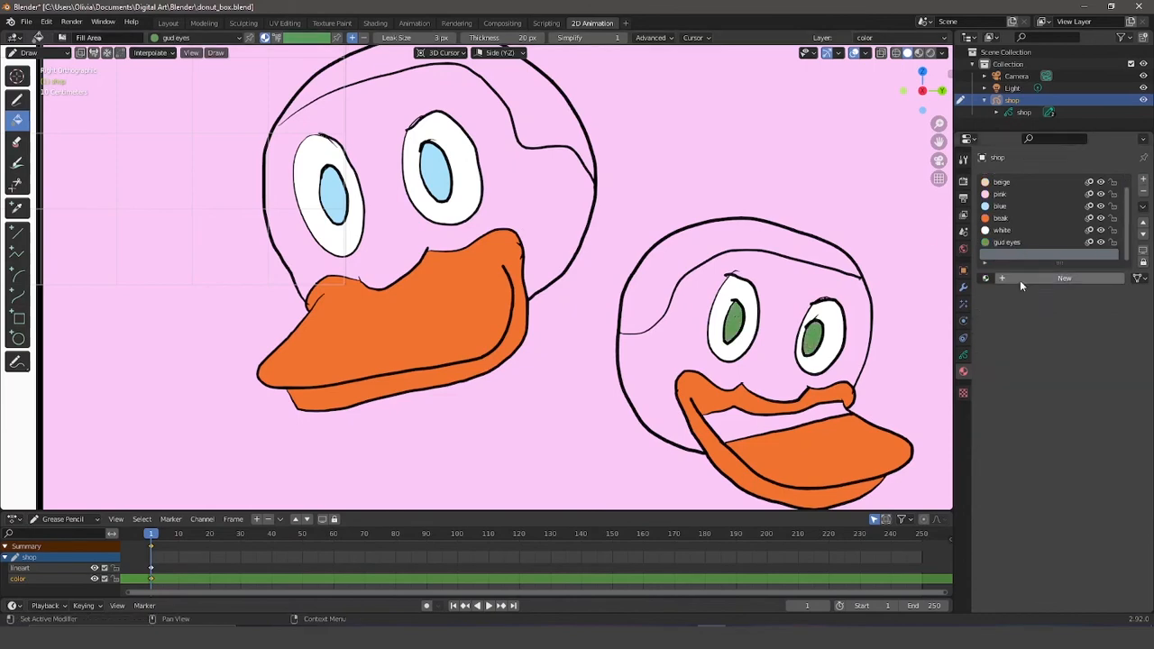
Create a new skin-colour material and fill part of the smaller duck's head with it.
click(1001, 230)
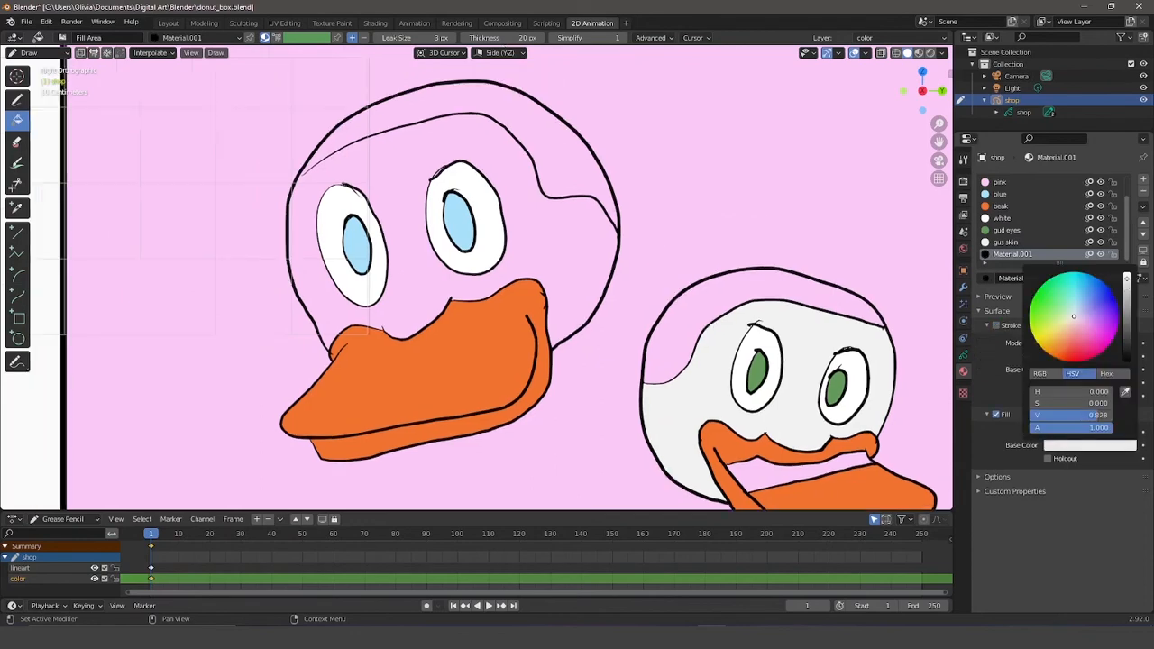
click(1001, 194)
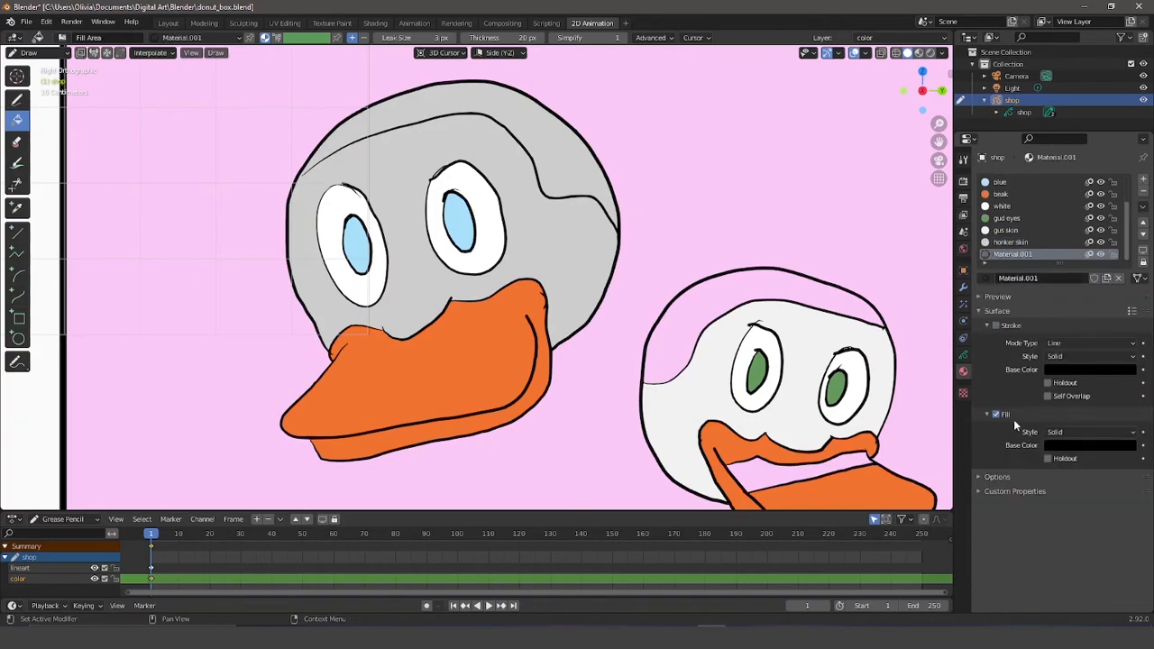
click(30, 53)
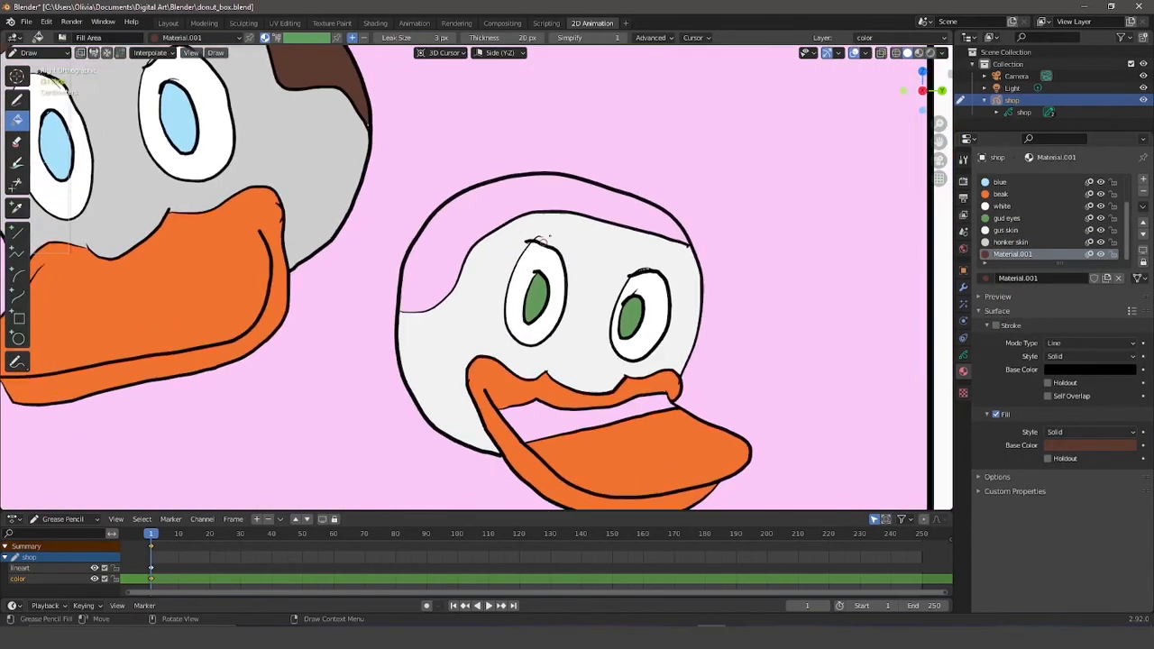
click(1010, 241)
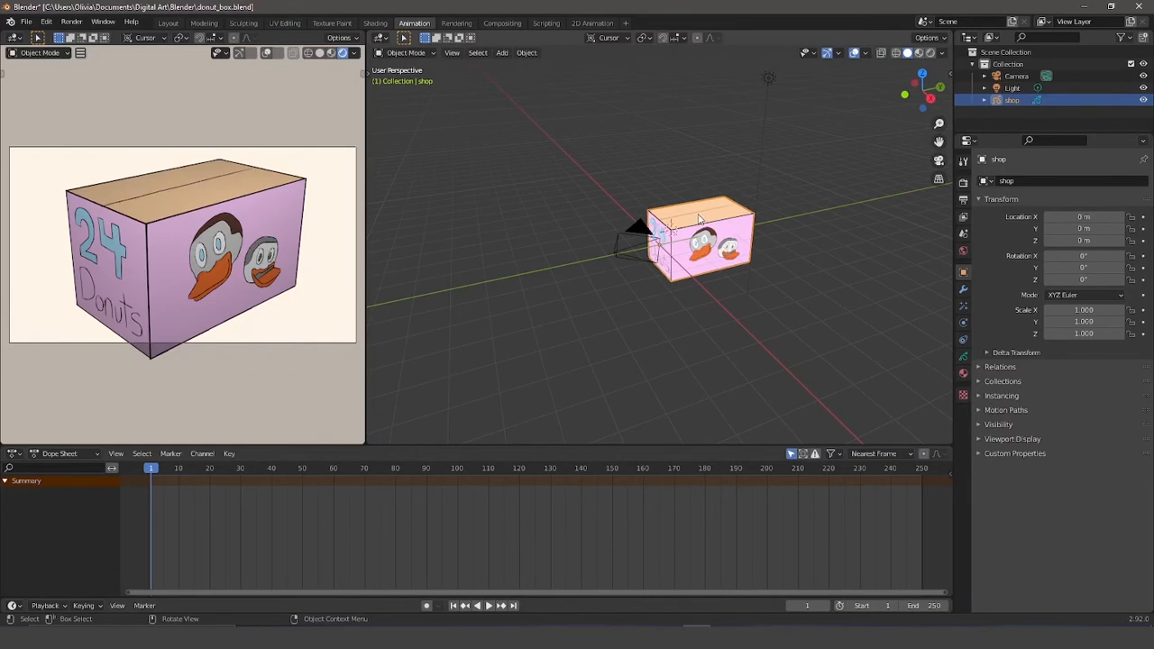
Nudge the box along X, add an Empty, and keyframe the camera's location, rotation and scale.
click(527, 52)
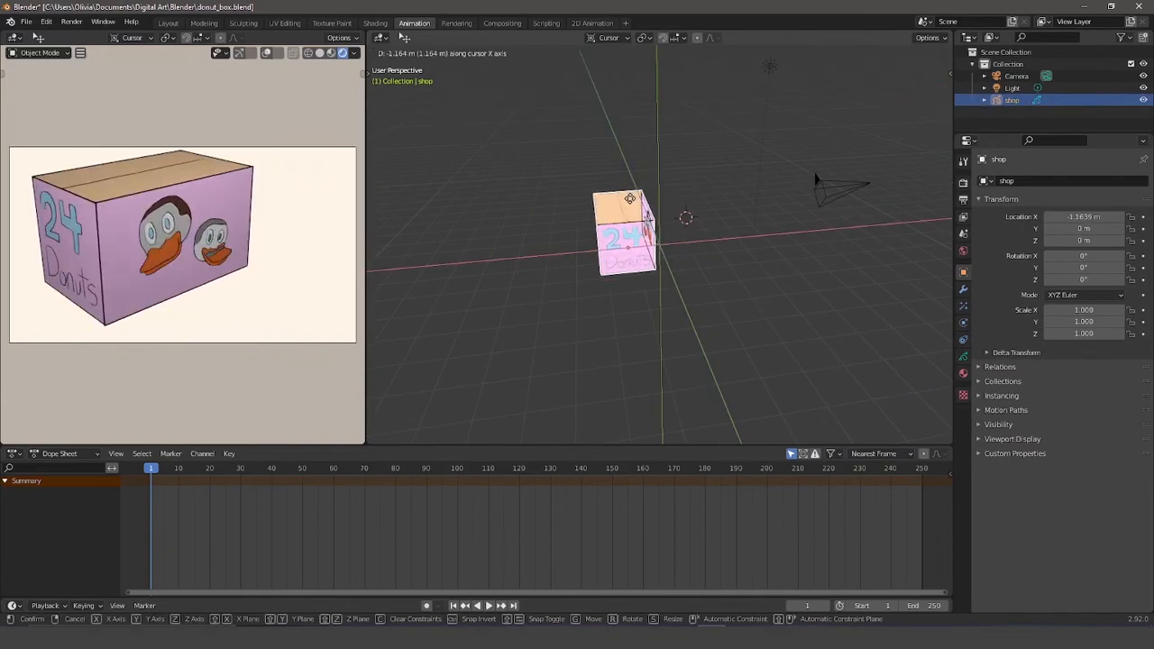
click(591, 22)
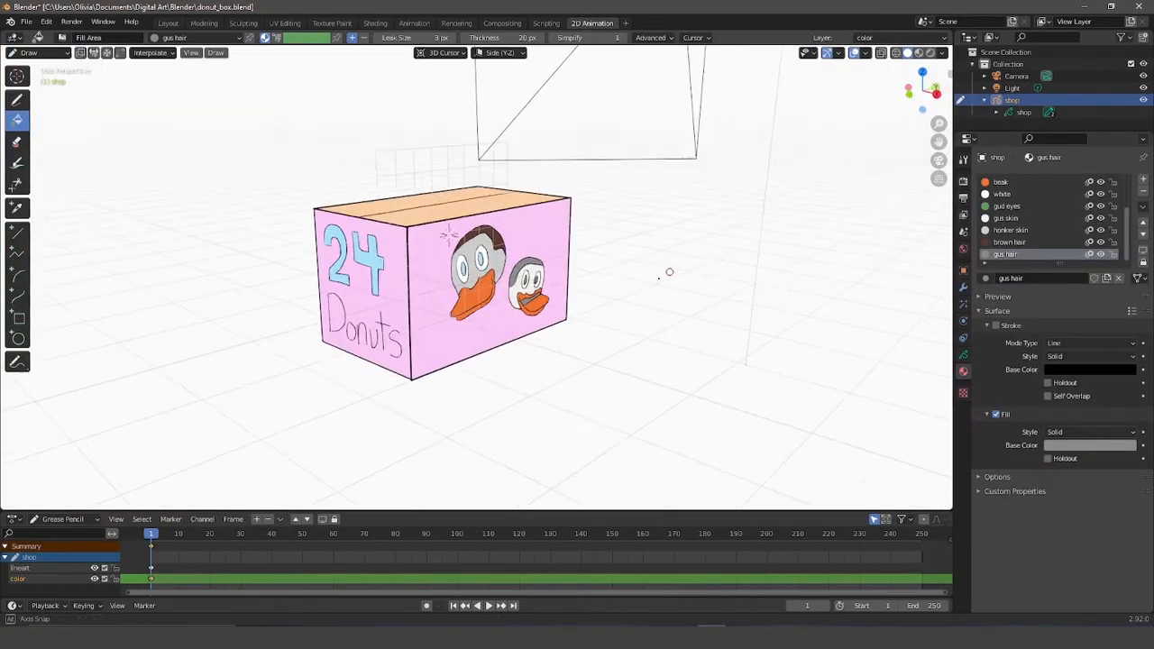
click(414, 22)
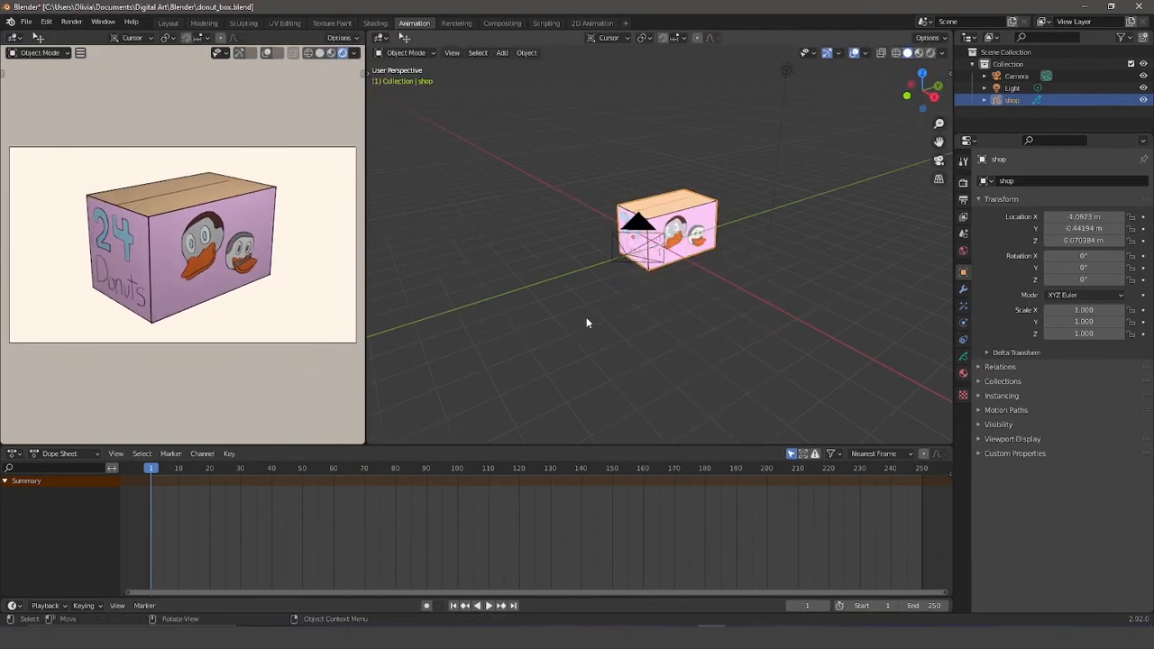
click(1016, 75)
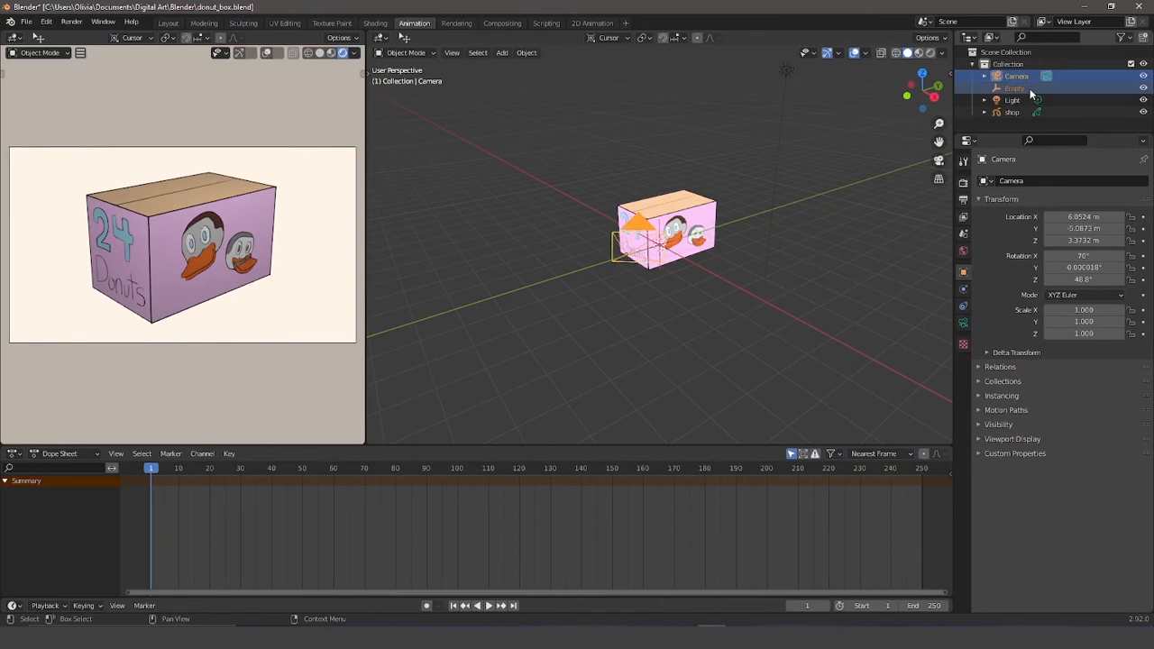
click(1015, 87)
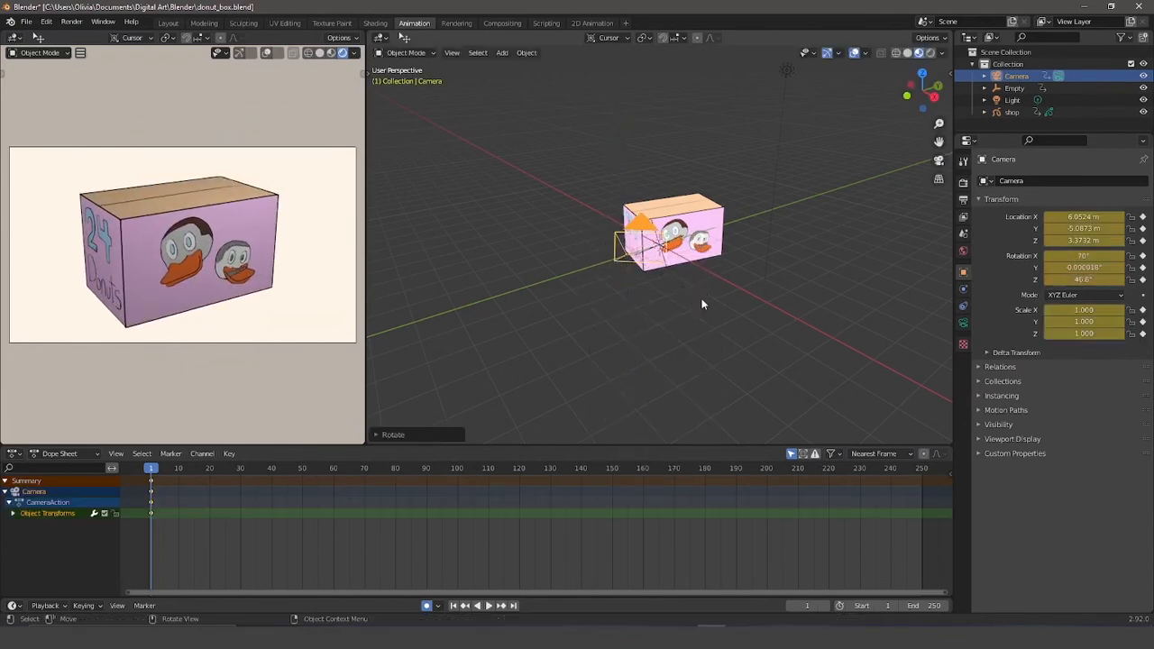
Keyframe box rotation at frames 0, 80 and 160, set End to 160, and open Render Properties.
click(1014, 88)
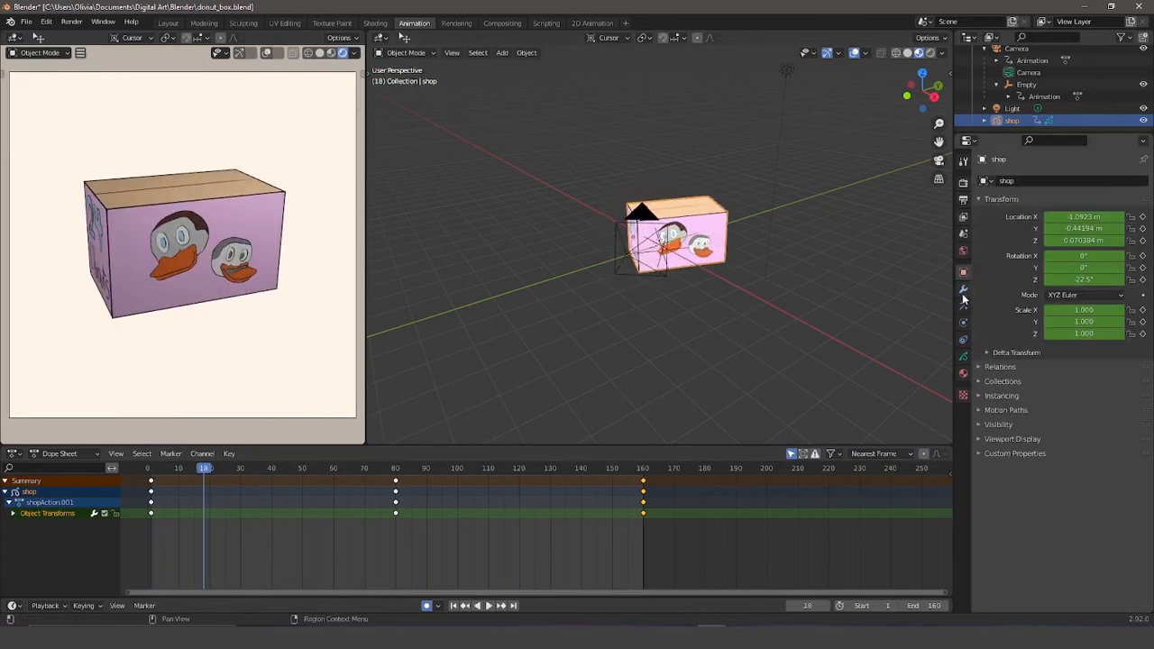
click(963, 160)
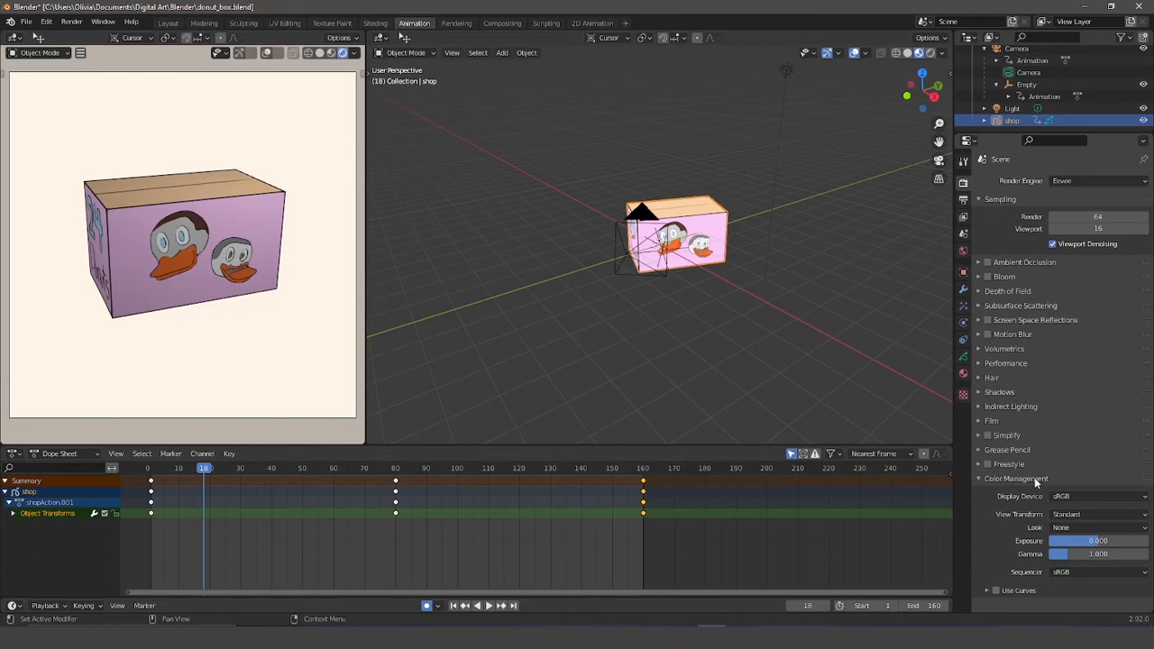